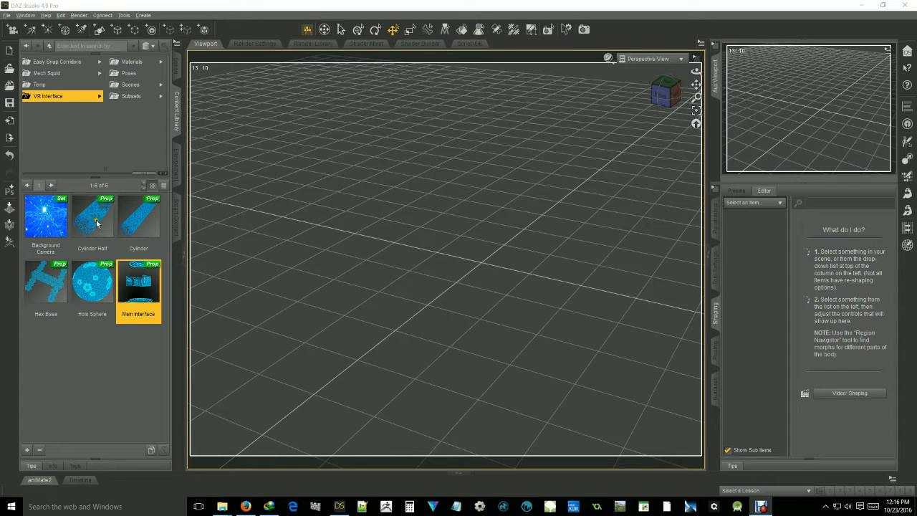
mouse_move(131, 368)
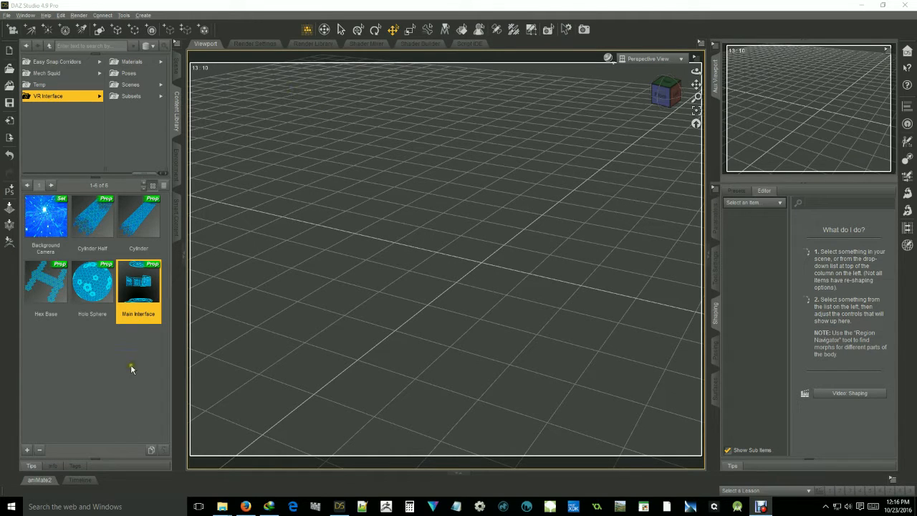
mouse_move(276, 147)
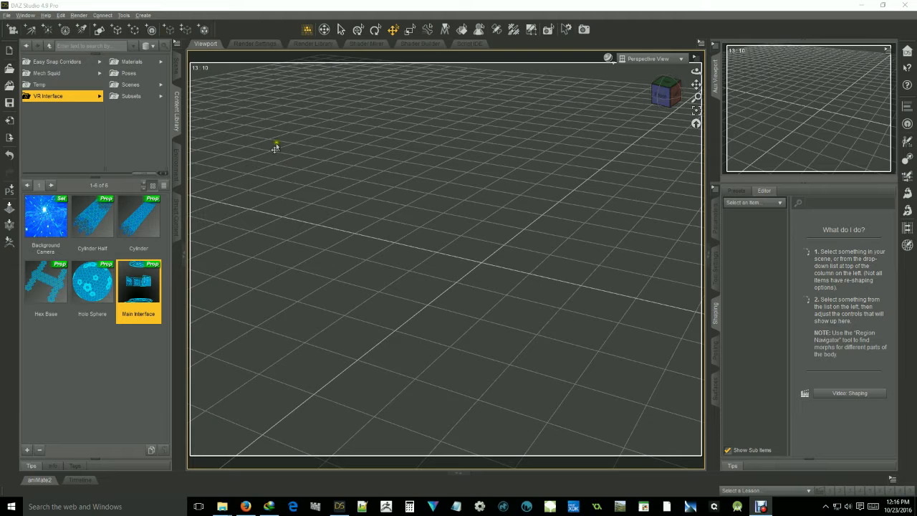
mouse_move(149, 396)
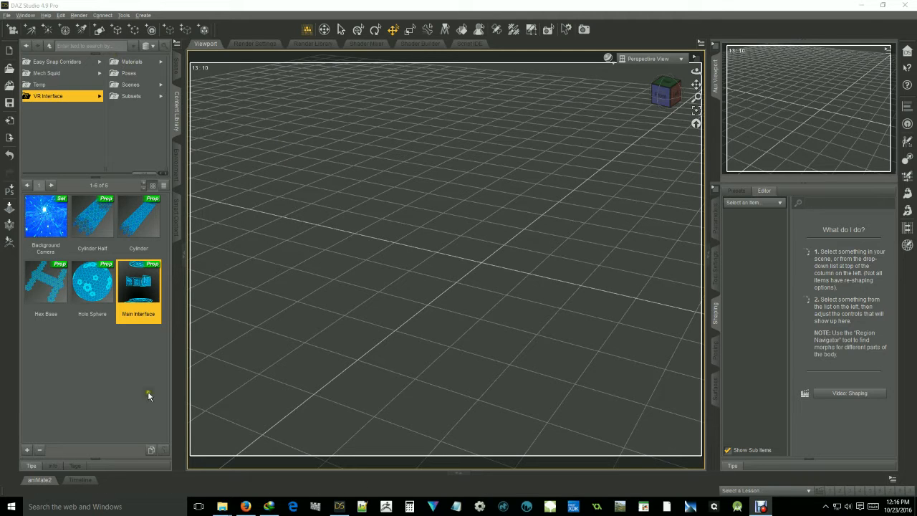
mouse_move(90, 78)
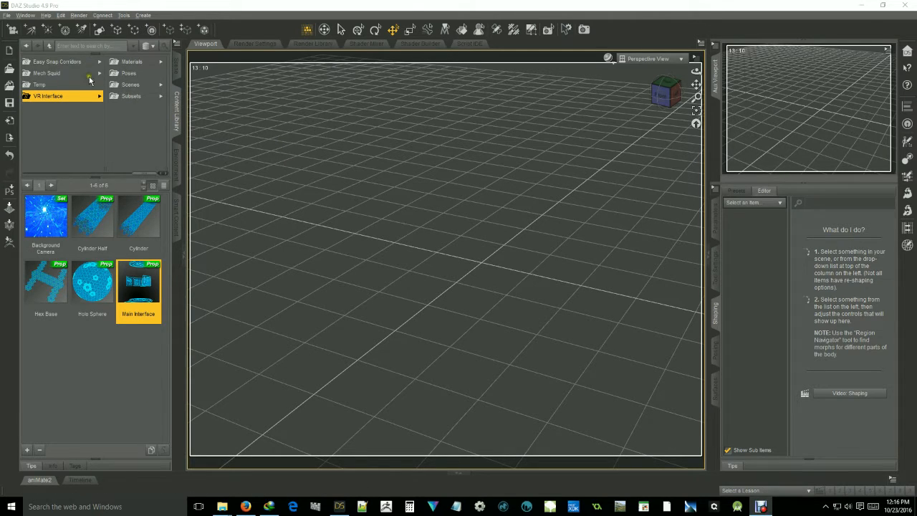
mouse_move(143, 100)
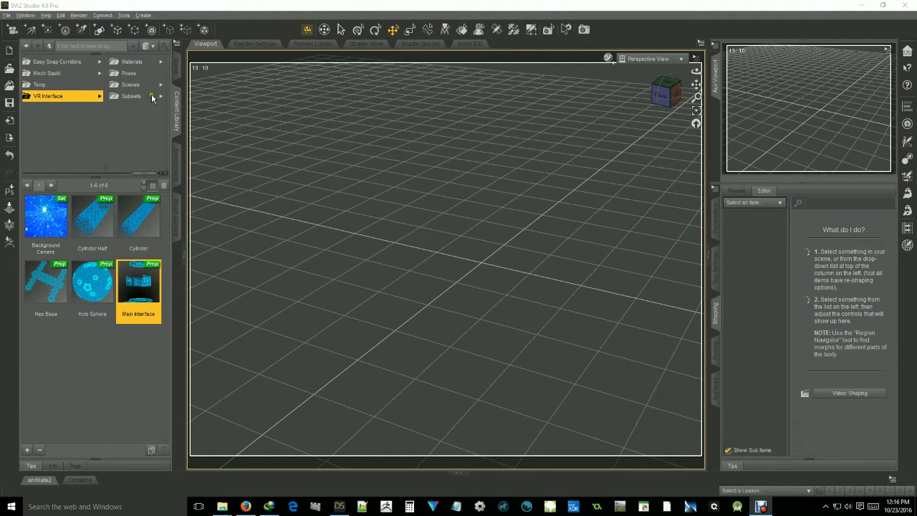
mouse_move(129, 97)
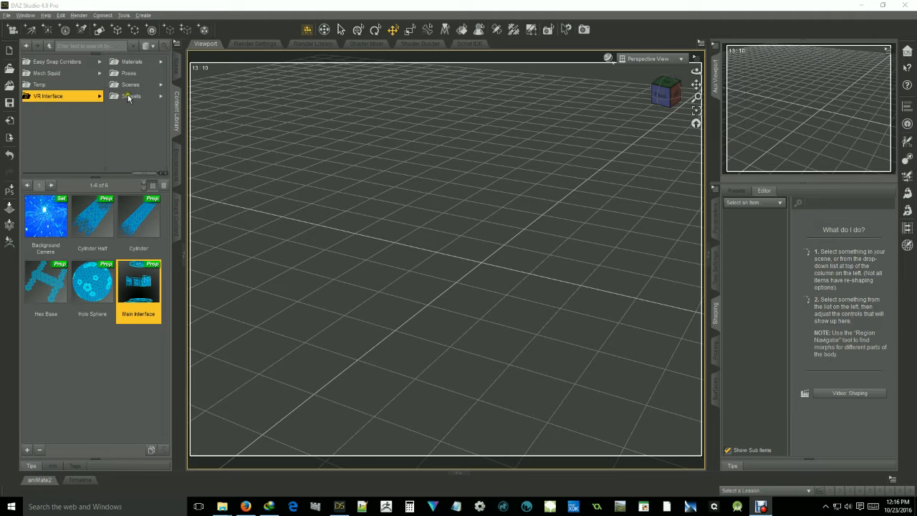
mouse_move(130, 56)
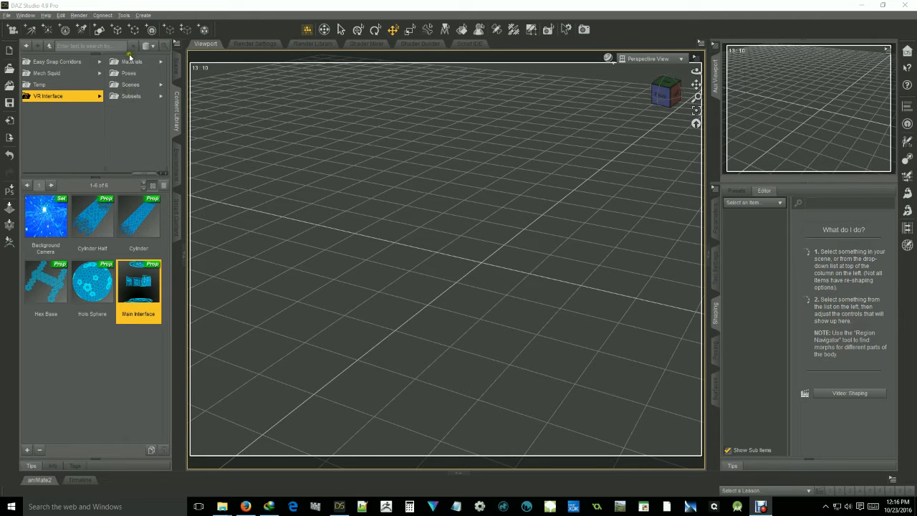
mouse_move(132, 86)
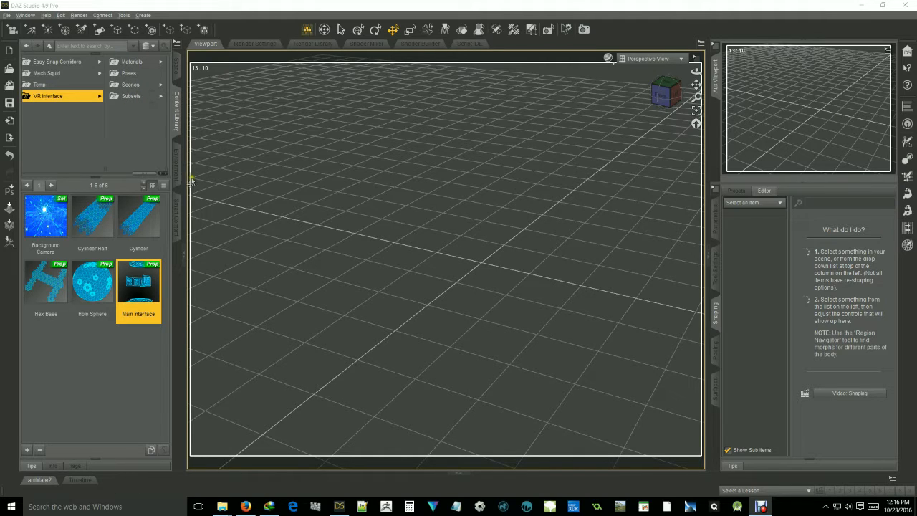
mouse_move(133, 98)
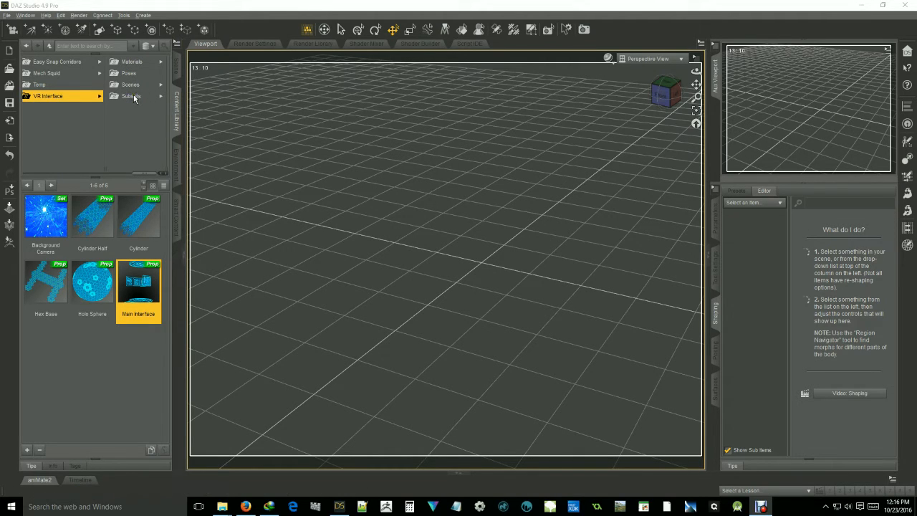
- Show the VR Interface Subsets folder and browse its 15 subset thumbnails
click(131, 95)
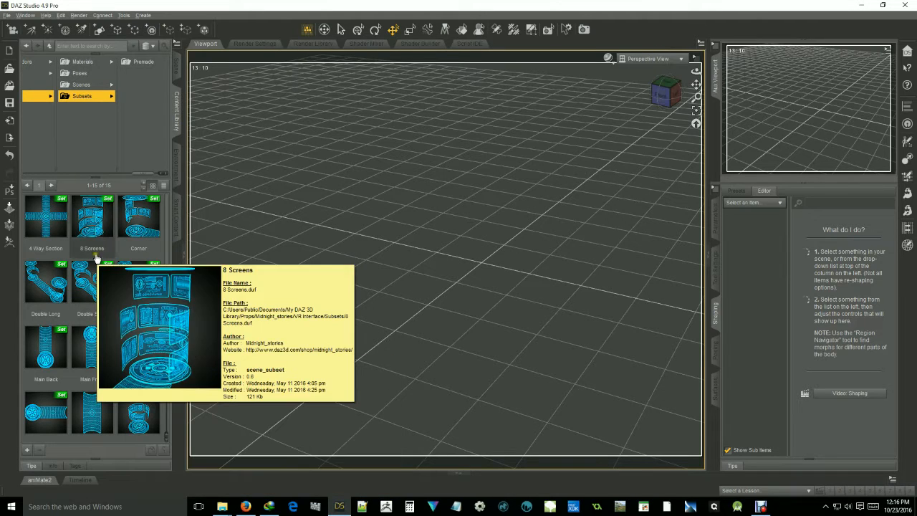
scroll(down, 3)
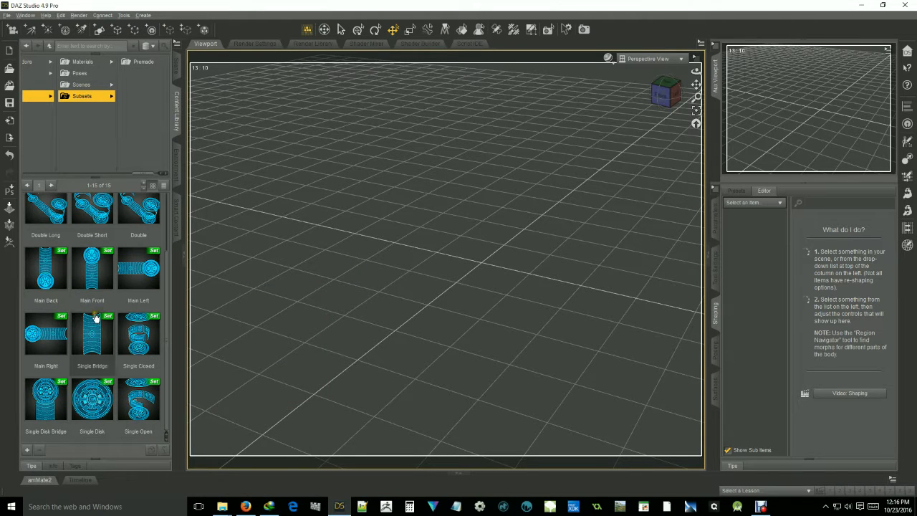
scroll(up, 3)
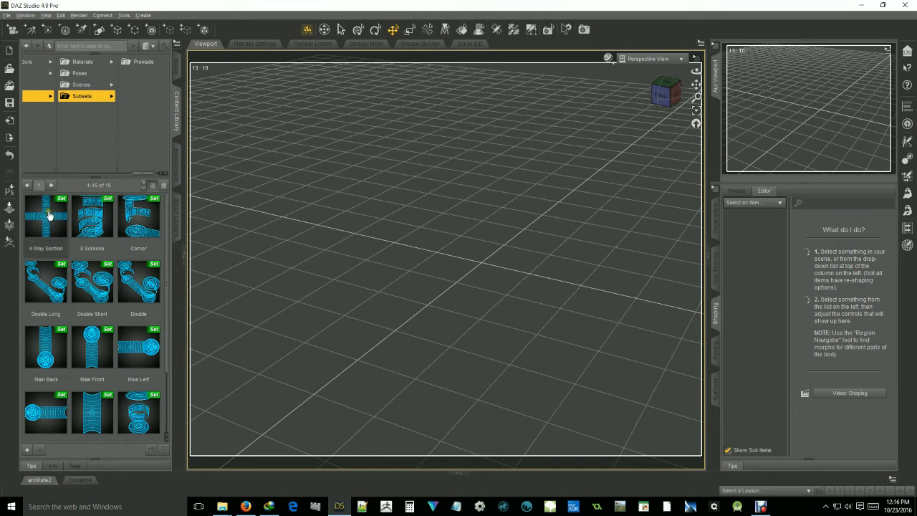
mouse_move(50, 221)
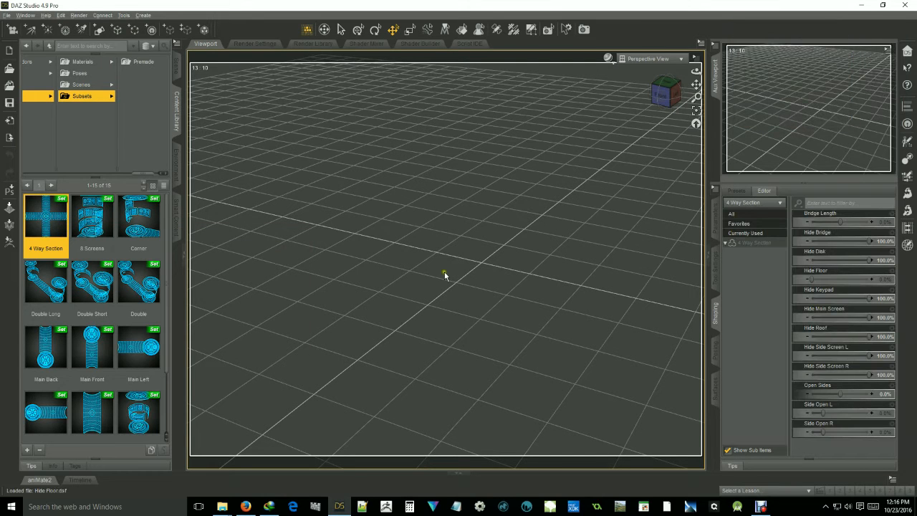
- Load the 4 Way Section, inspect its Single Bridge parts, and move it along Z
double_click(45, 221)
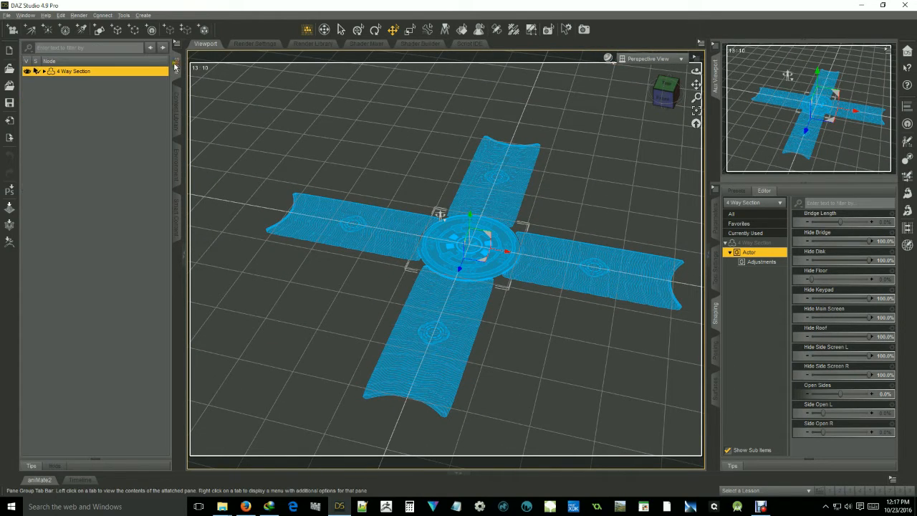
click(44, 71)
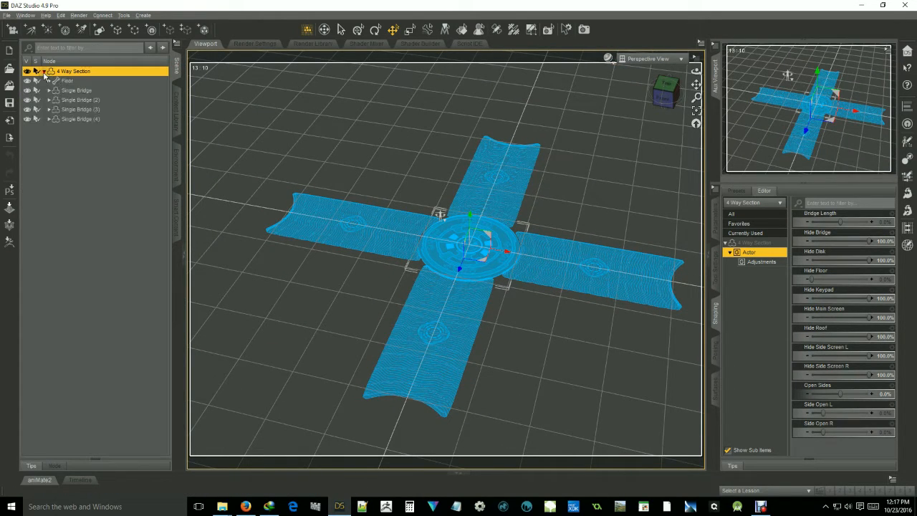
click(77, 90)
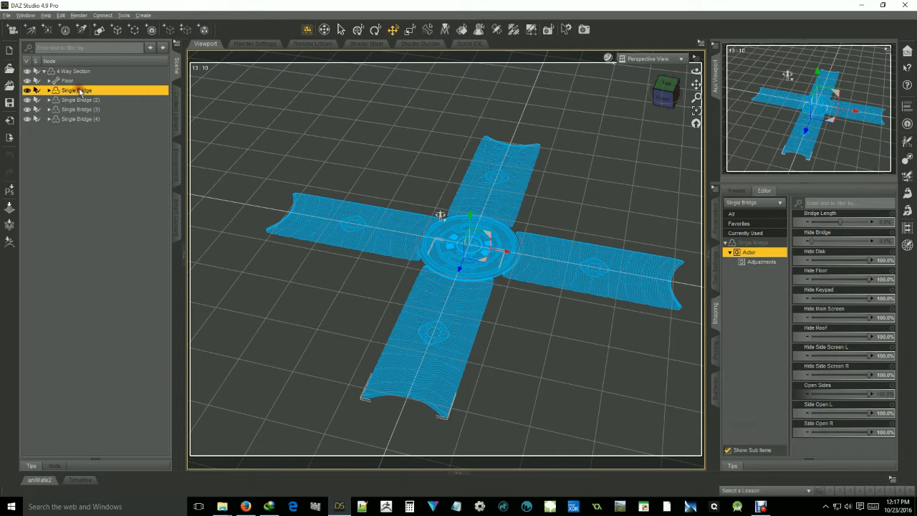
click(80, 119)
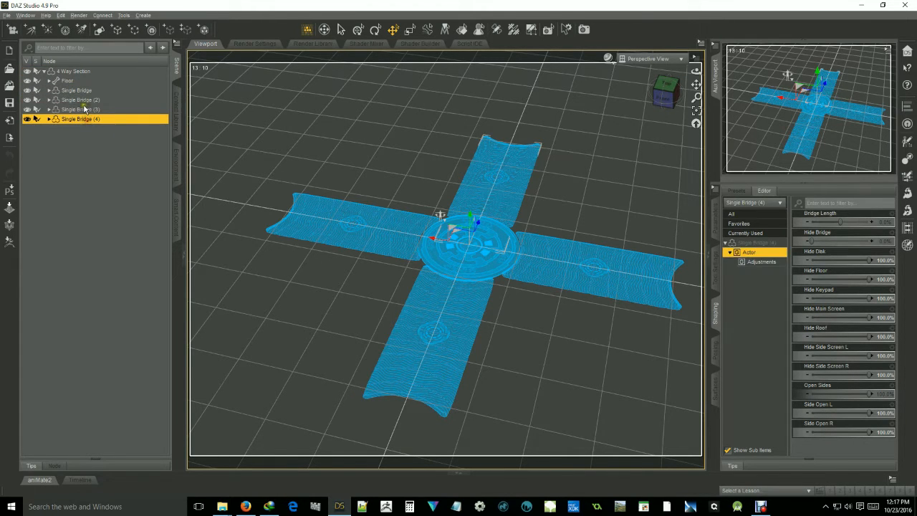
click(77, 89)
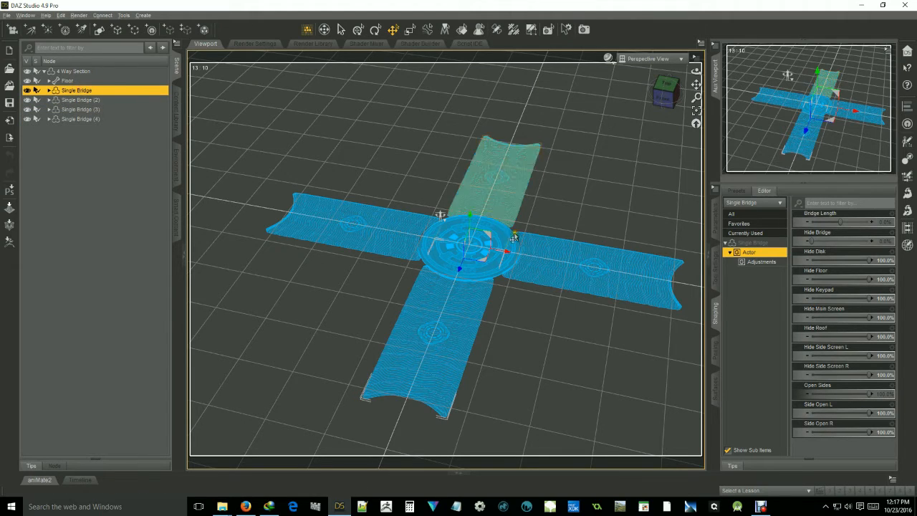
click(81, 109)
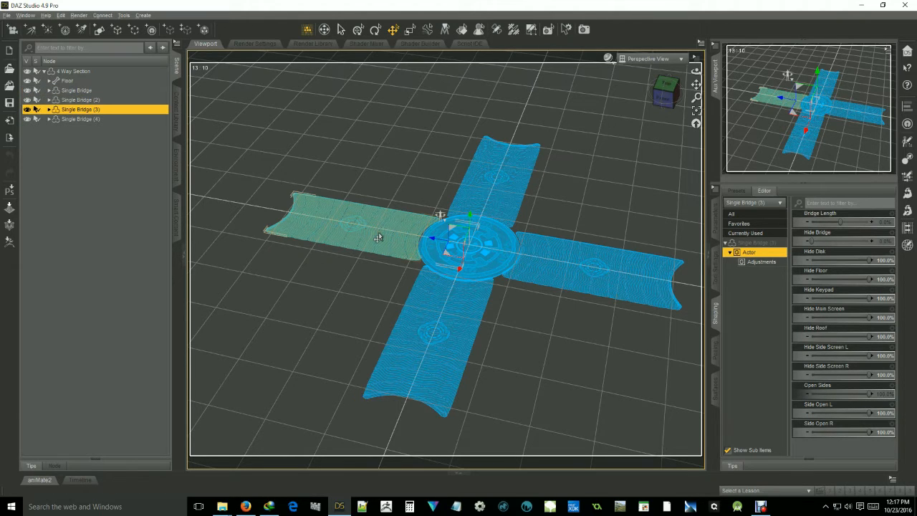
click(74, 71)
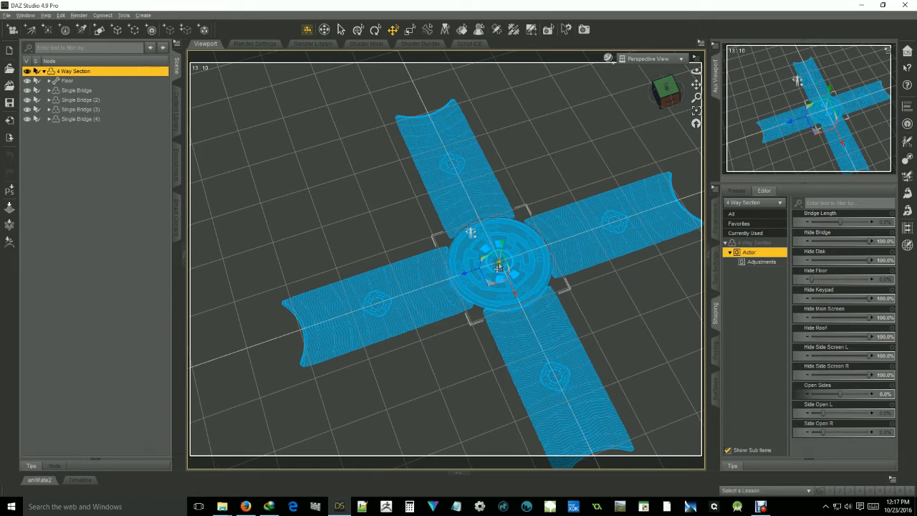
mouse_move(465, 278)
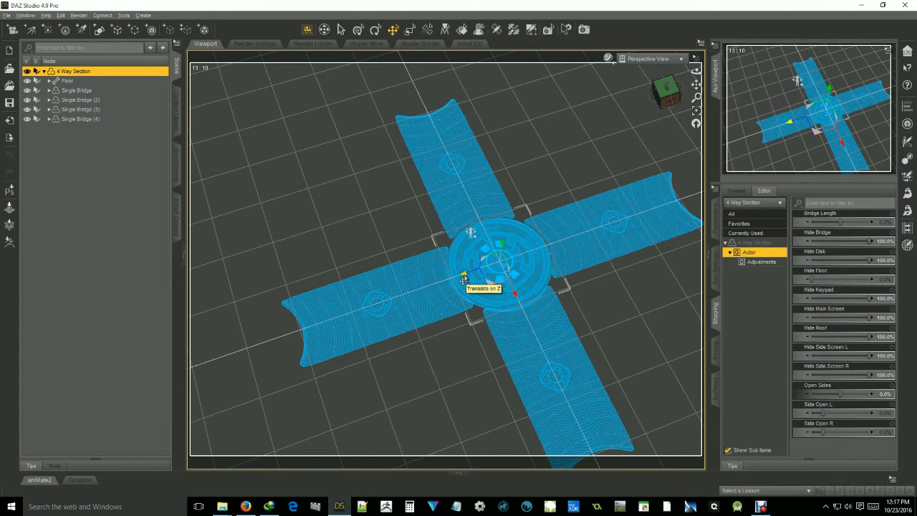
drag(465, 278, 358, 319)
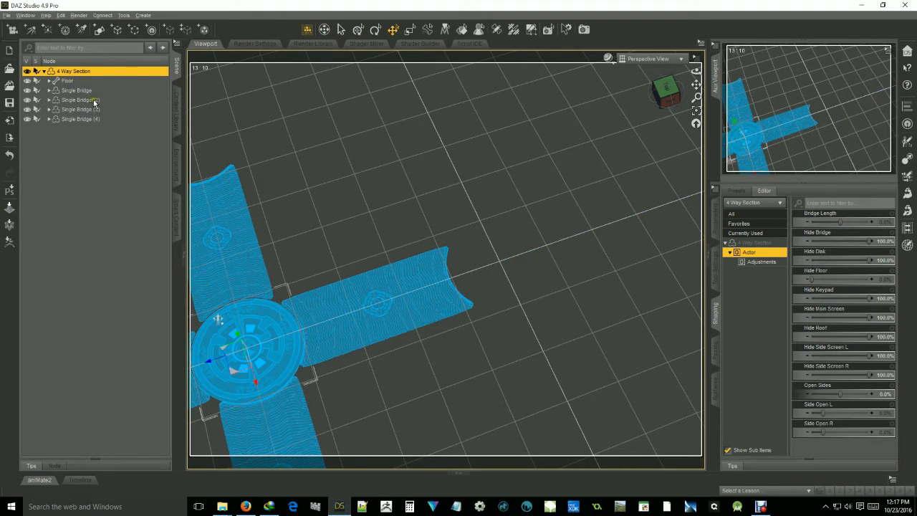
- Load the Main Left subset from the VR Interface Subsets into the scene
click(177, 97)
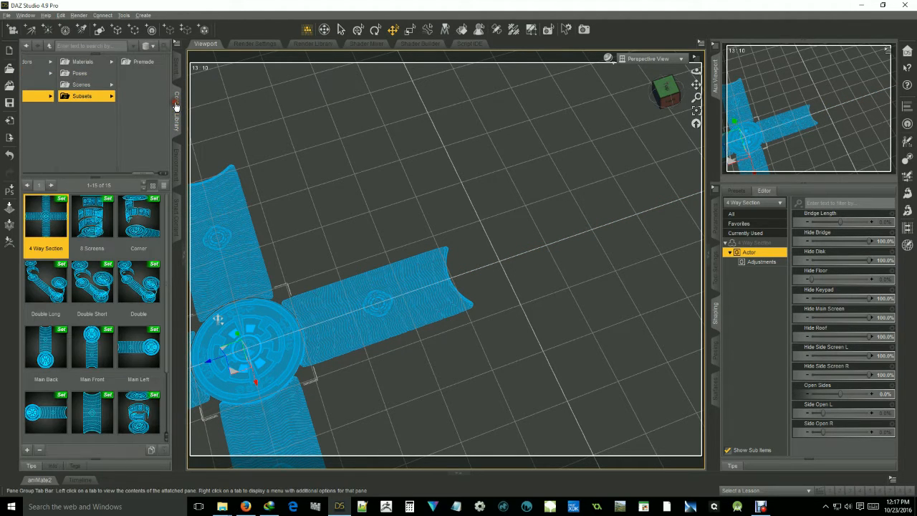
scroll(down, 3)
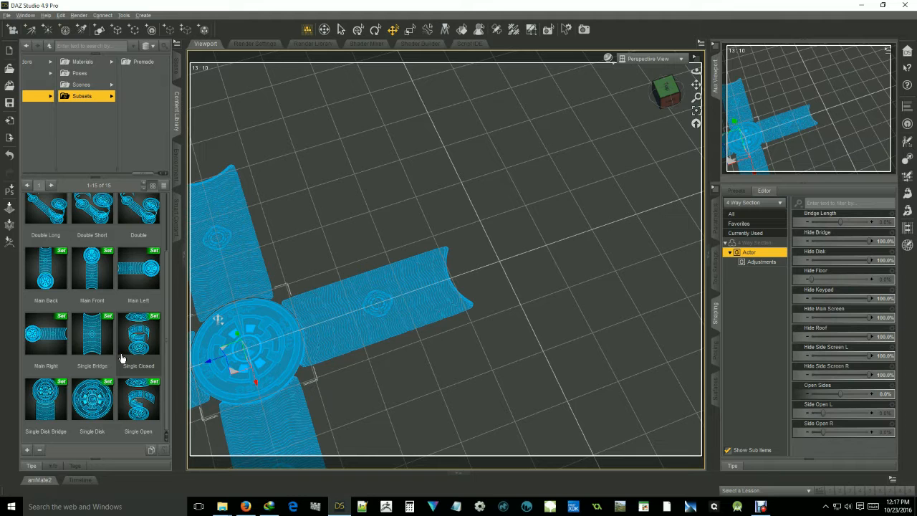
double_click(139, 267)
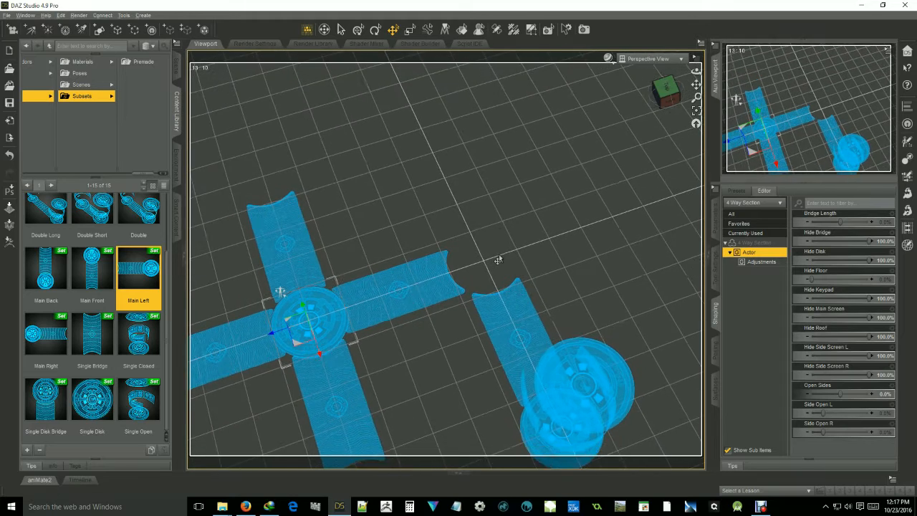
drag(498, 260, 448, 201)
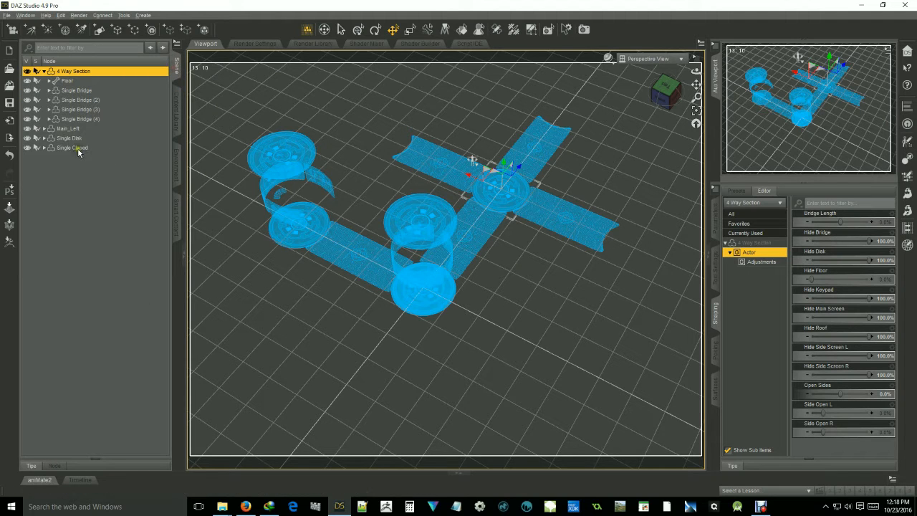
click(43, 71)
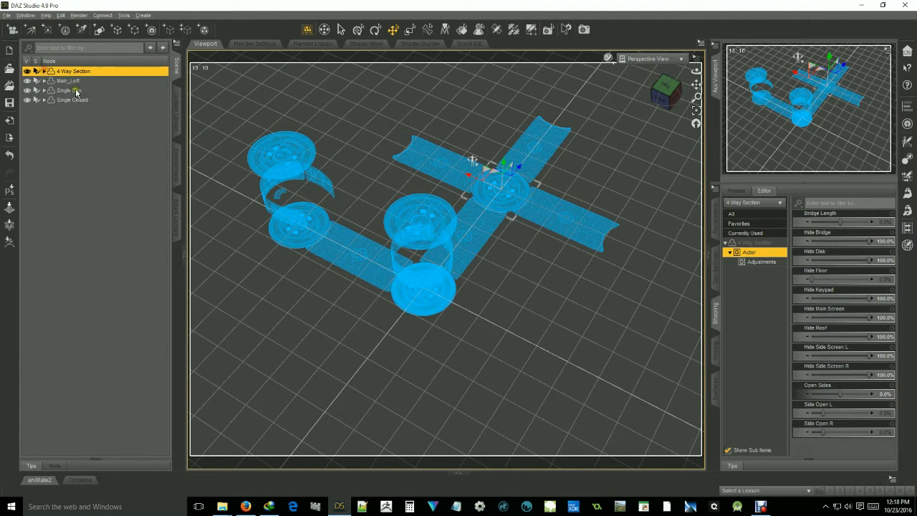
click(71, 99)
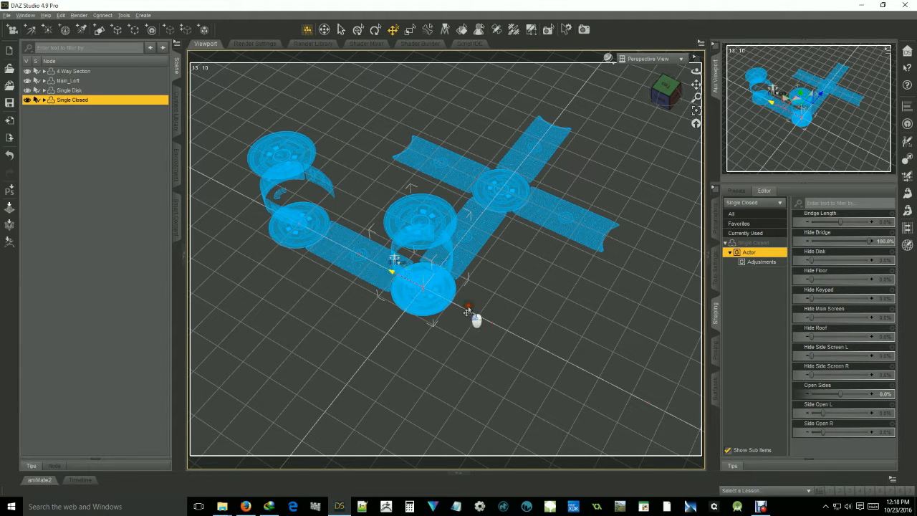
drag(423, 280, 566, 351)
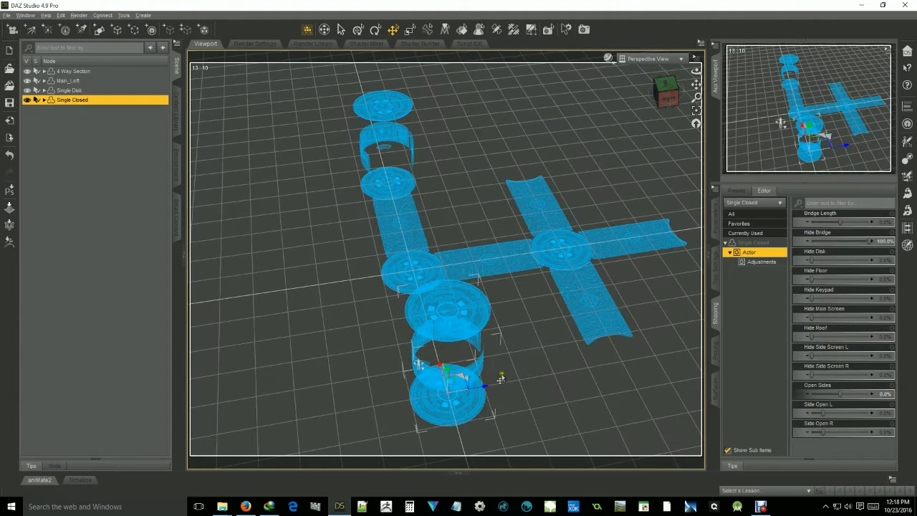
click(446, 397)
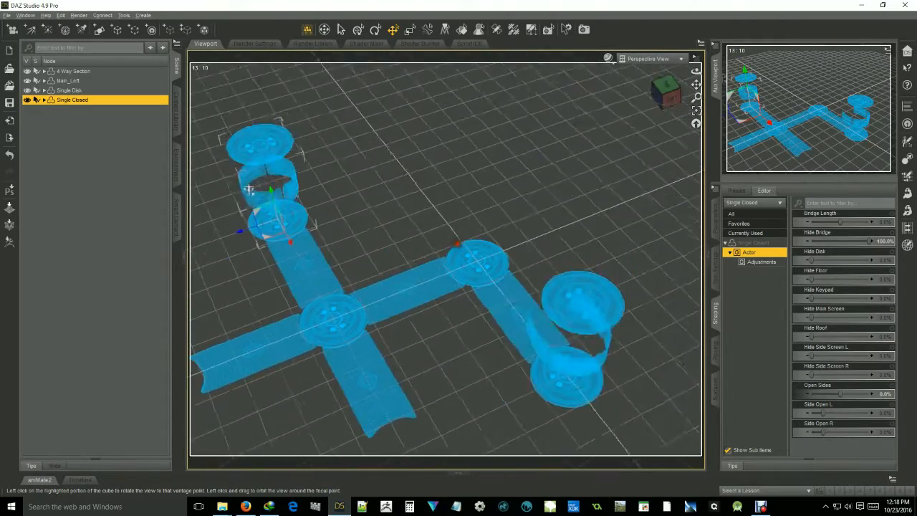
drag(430, 287, 322, 179)
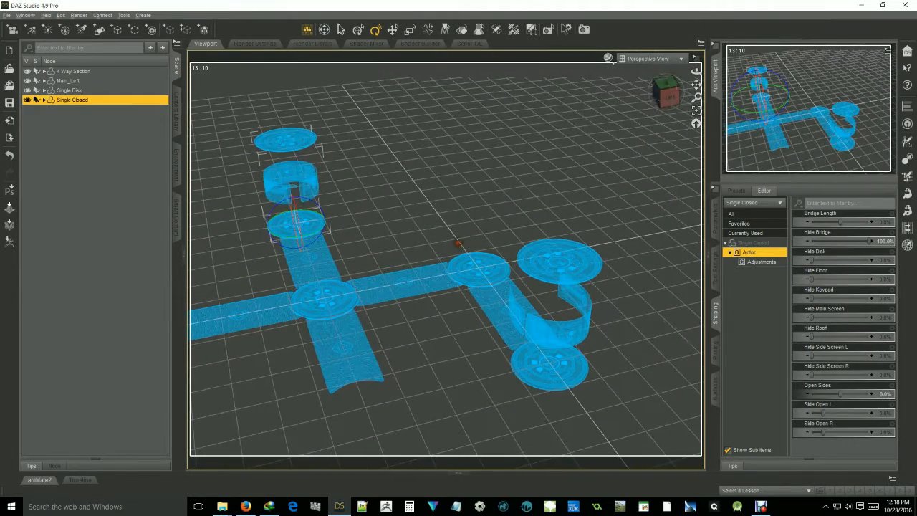
mouse_move(263, 192)
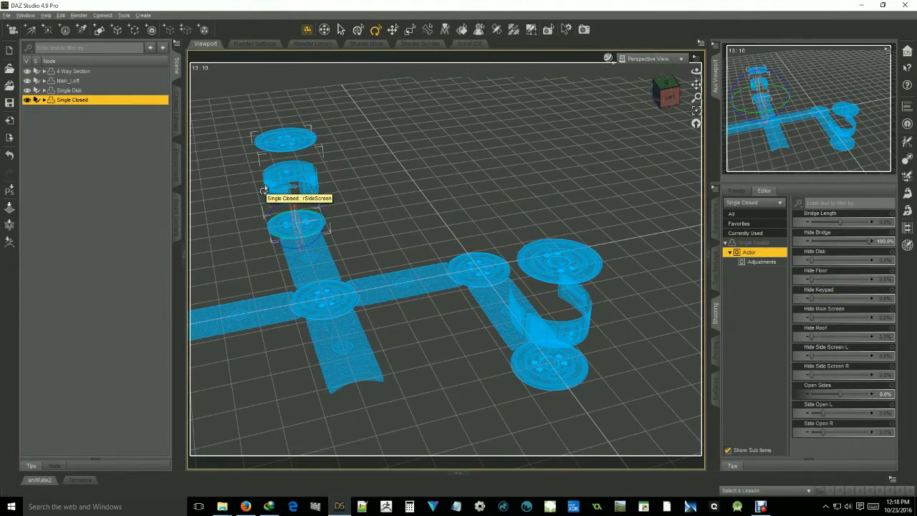
- Select the Single Closed module and raise its Open Sides to 100%
click(80, 157)
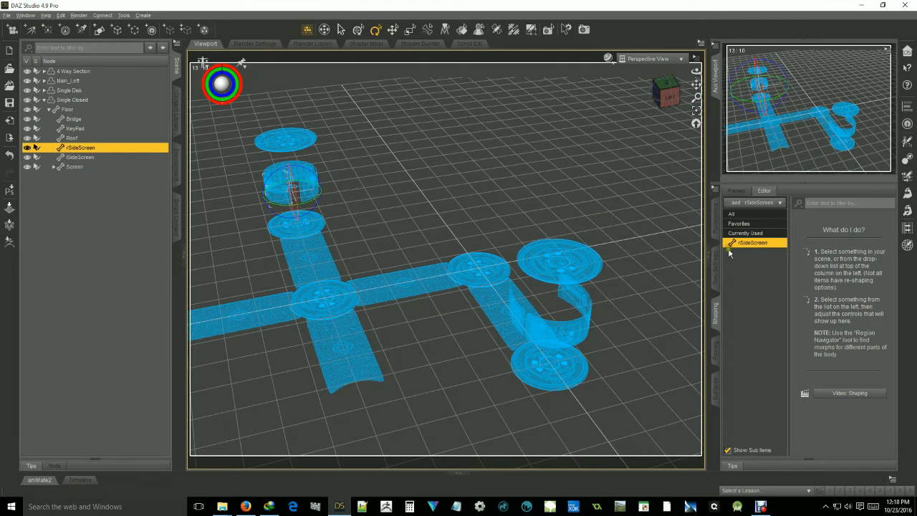
mouse_move(799, 283)
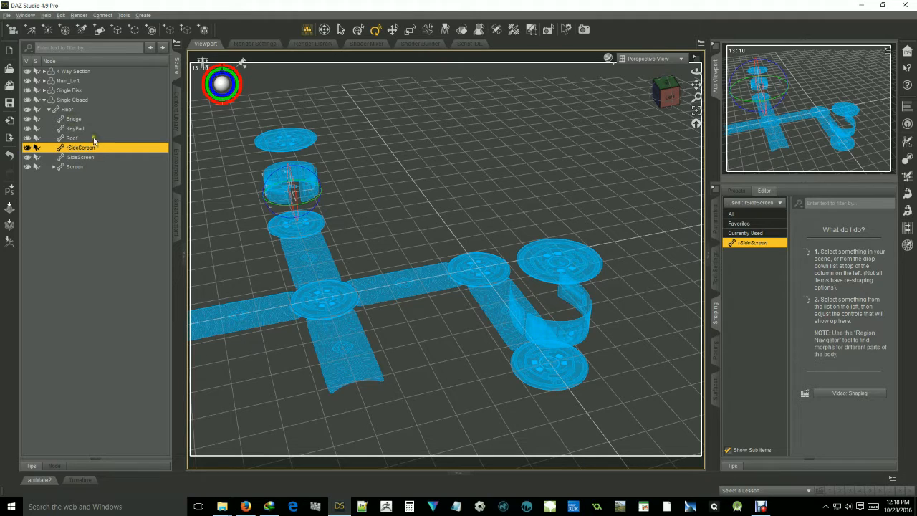
click(73, 100)
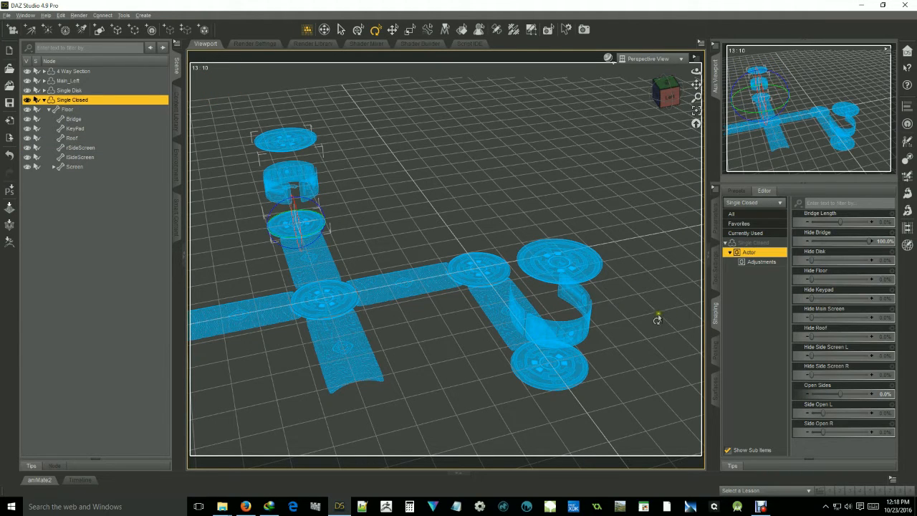
mouse_move(853, 409)
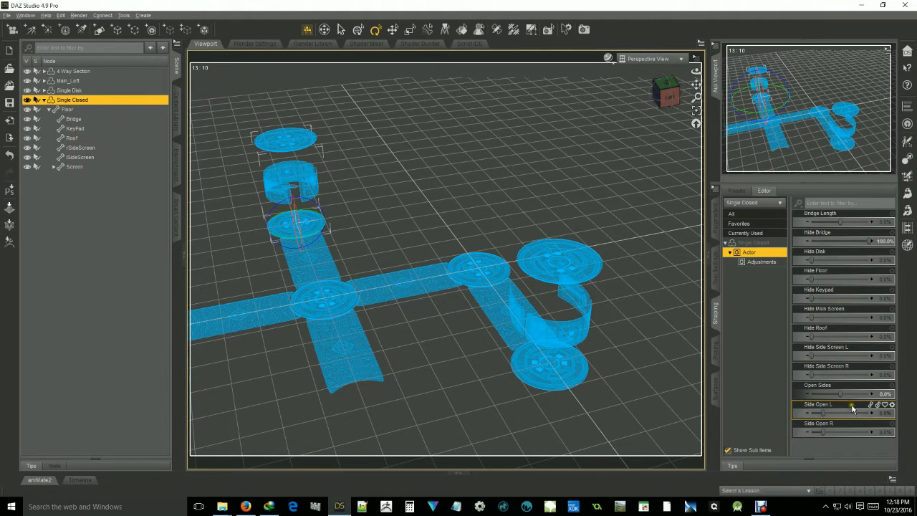
drag(813, 394, 857, 394)
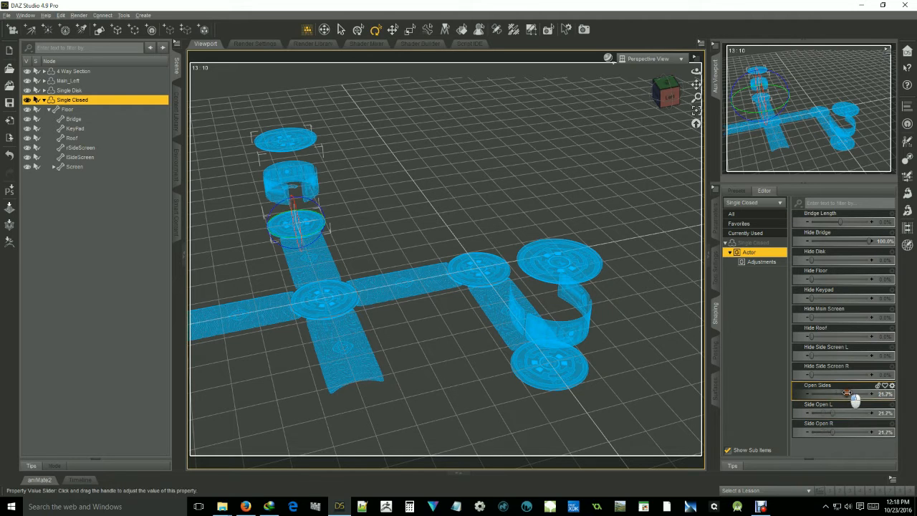
drag(839, 394, 850, 394)
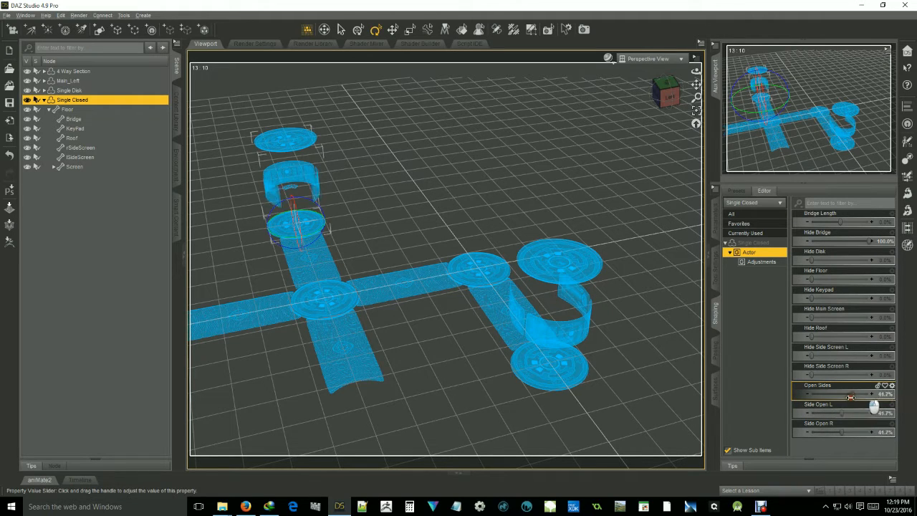
drag(842, 413, 874, 413)
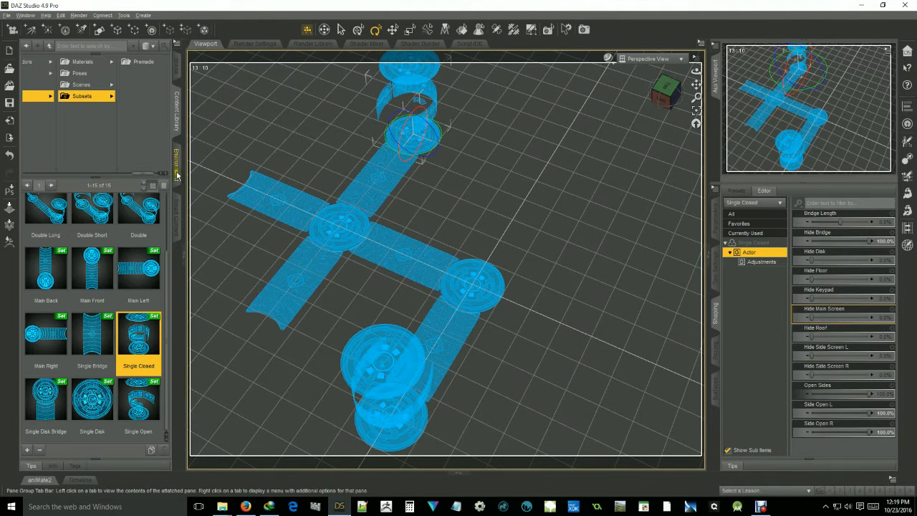
- Load another Main Left subset, creating Main_Left (2) near the bottom disc
scroll(up, 3)
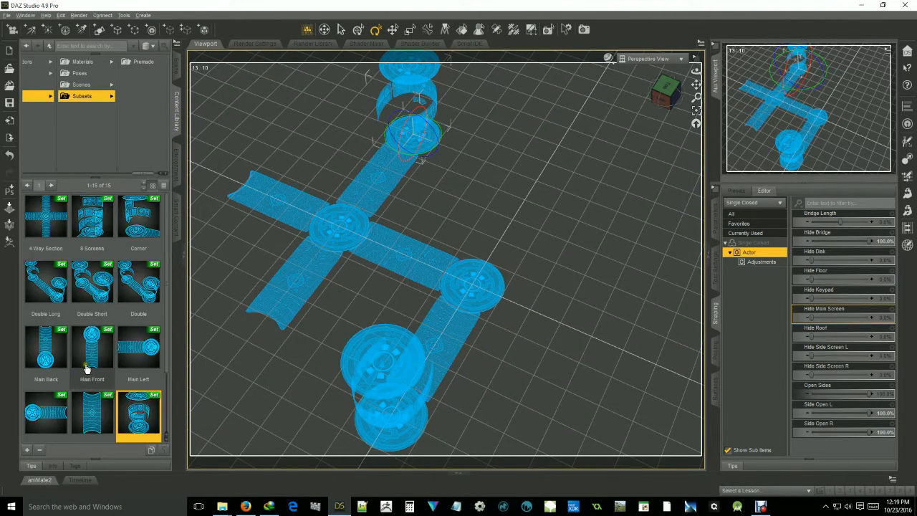
scroll(down, 3)
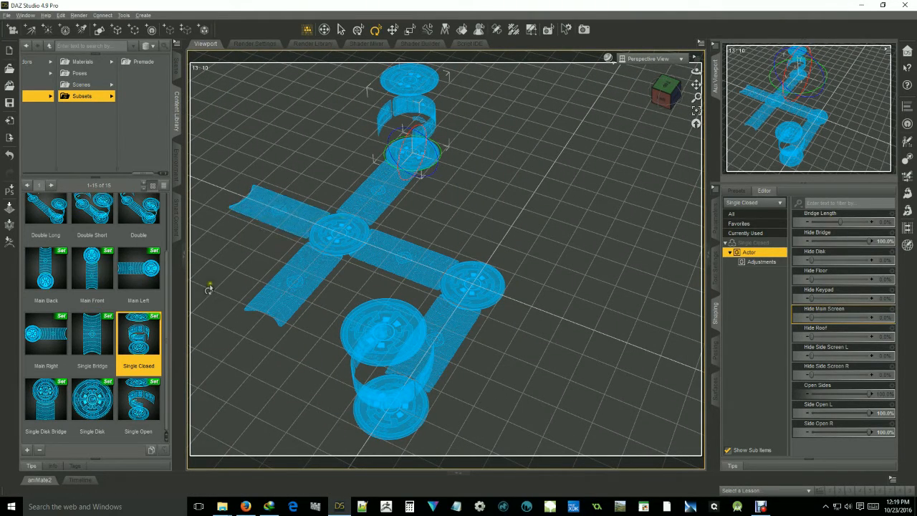
click(138, 268)
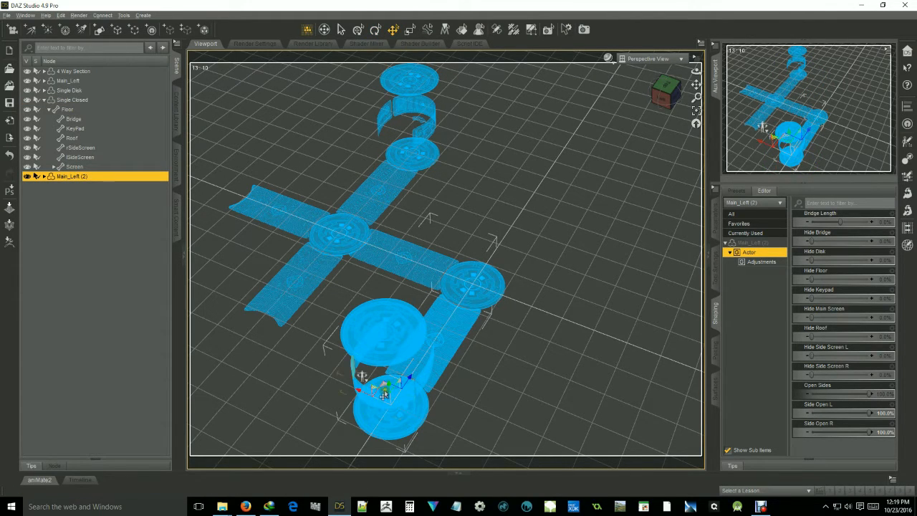
- Select every subset node in the scene and delete them all
drag(387, 387, 269, 179)
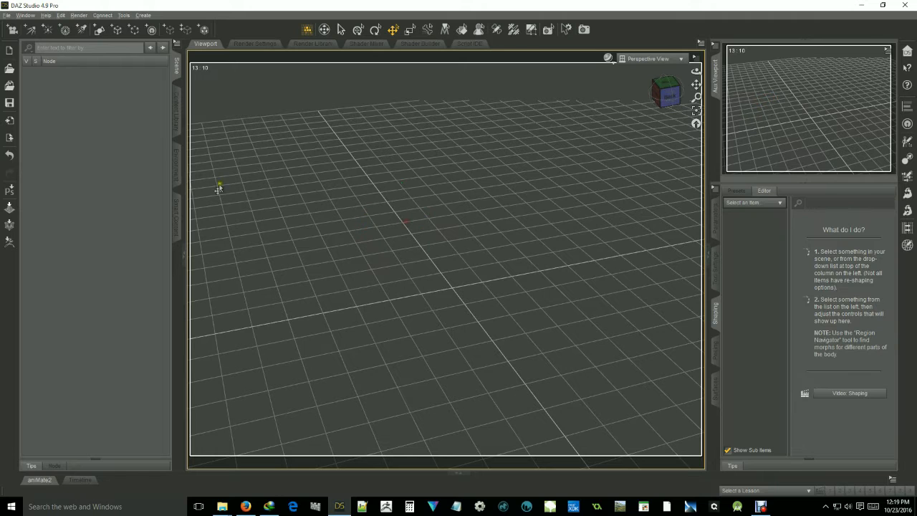
- Show the Premade folder of VR Interface subsets with its four layouts
click(177, 102)
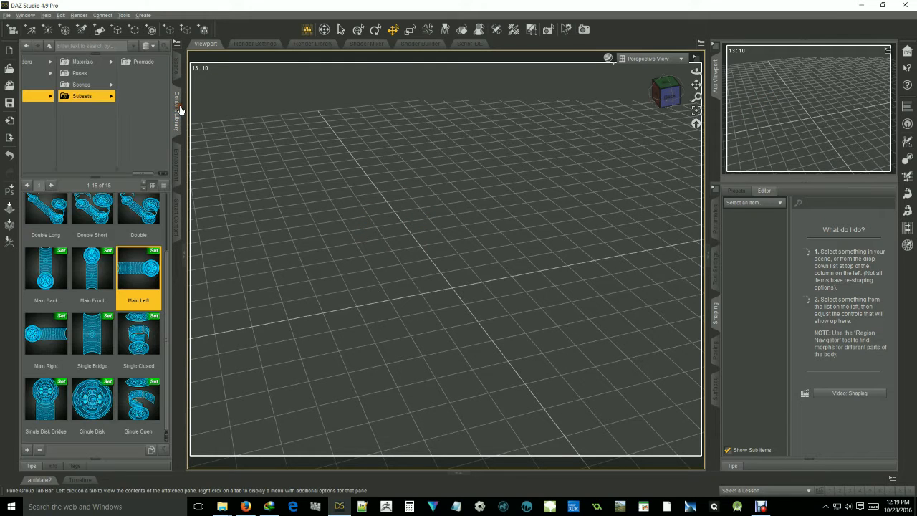
mouse_move(146, 64)
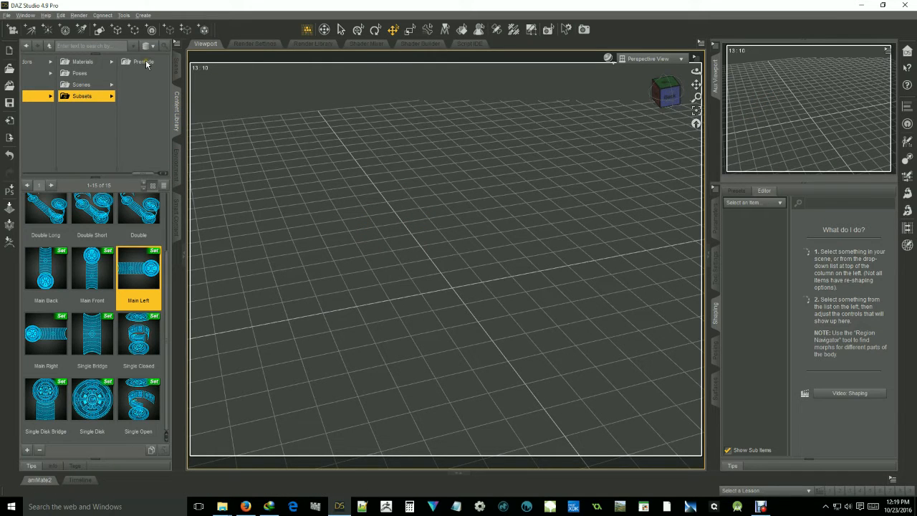
mouse_move(144, 63)
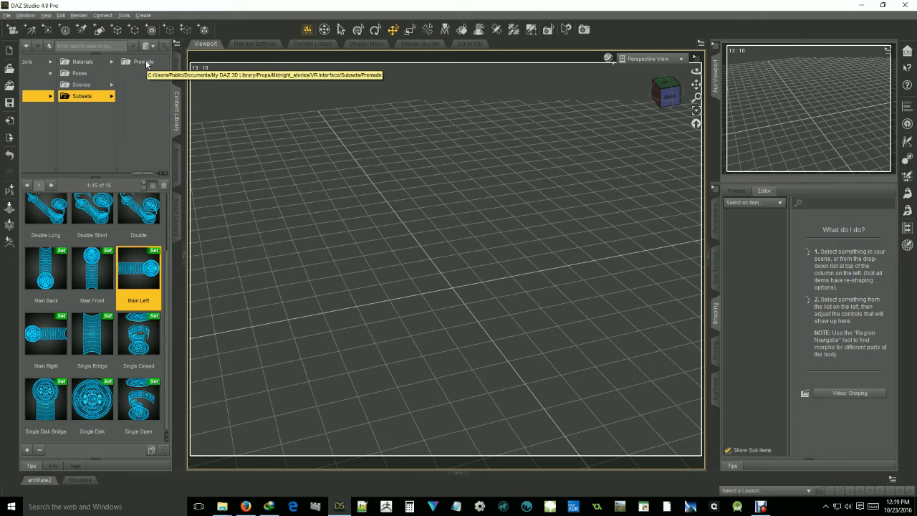
click(141, 62)
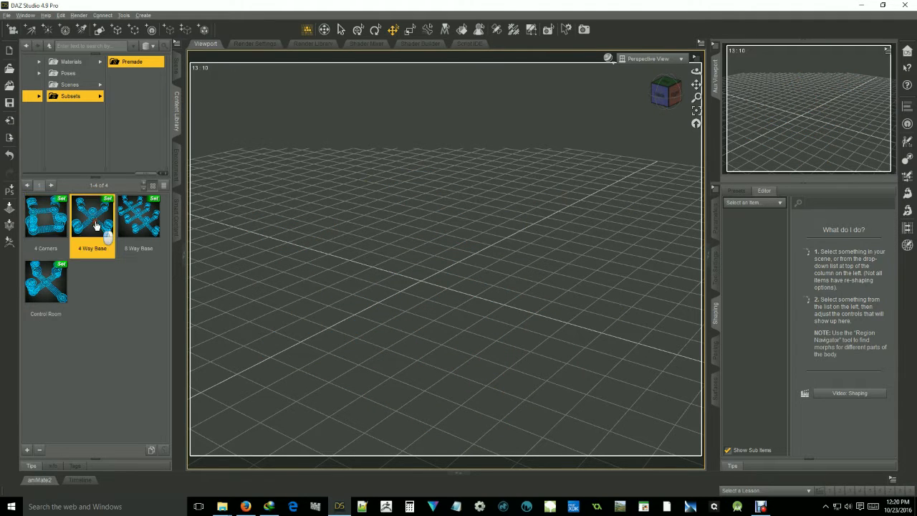
double_click(91, 216)
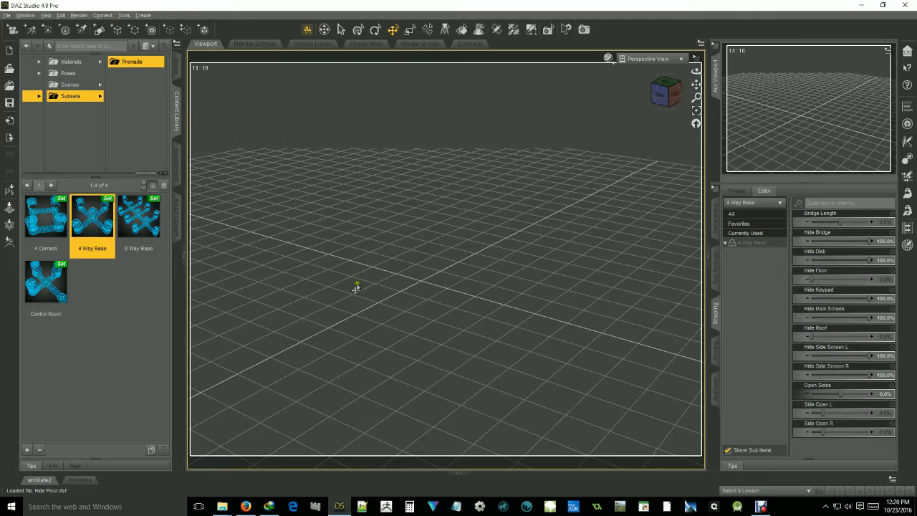
double_click(92, 215)
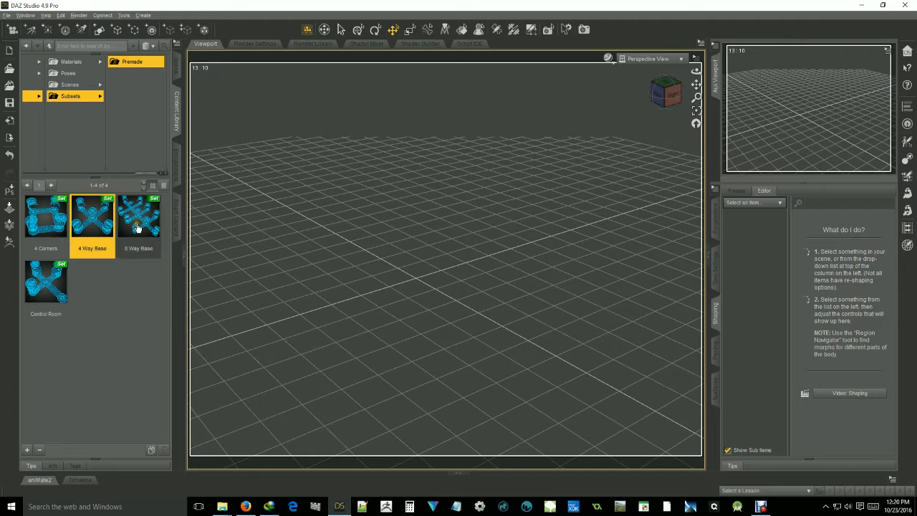
double_click(45, 282)
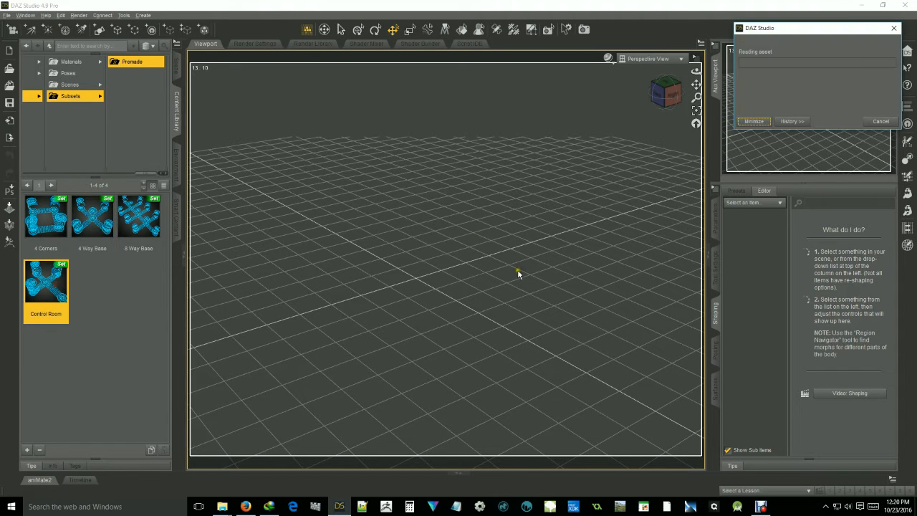
double_click(45, 282)
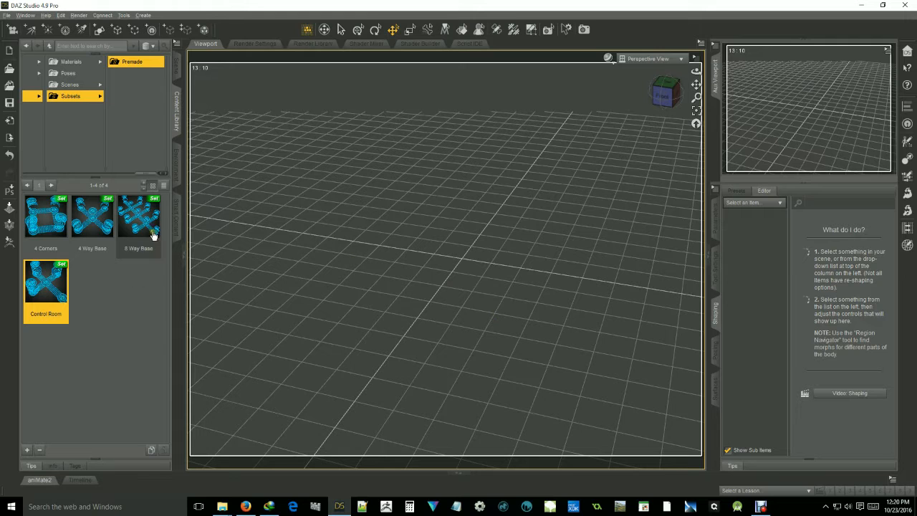
- Load the 8 Way Base premade subset and orbit to view it from above
click(139, 217)
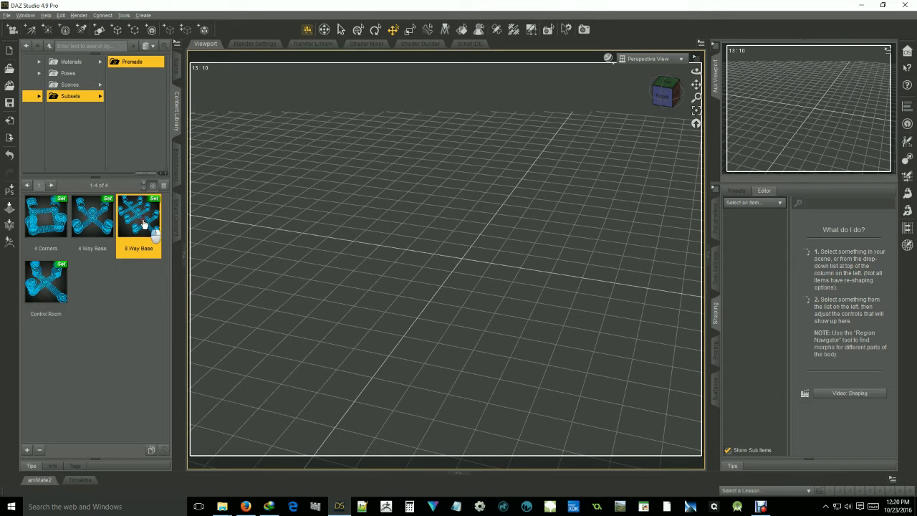
double_click(138, 217)
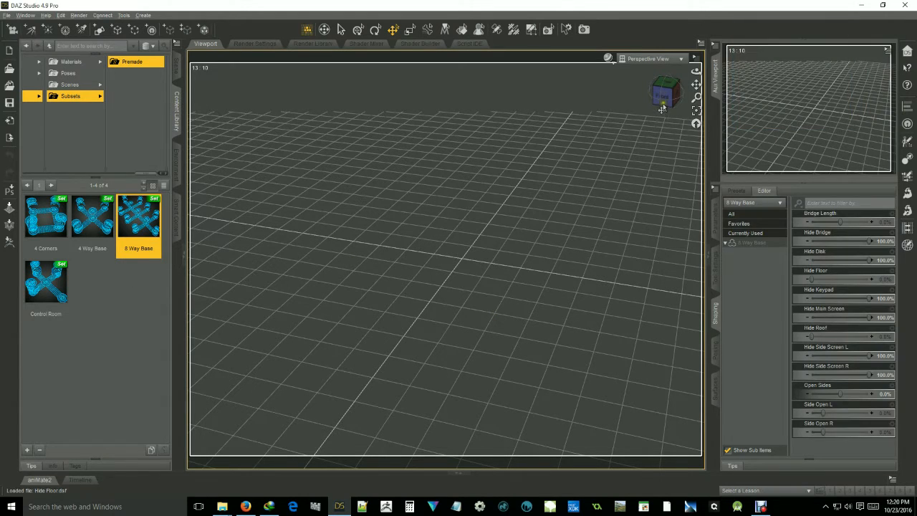
double_click(138, 215)
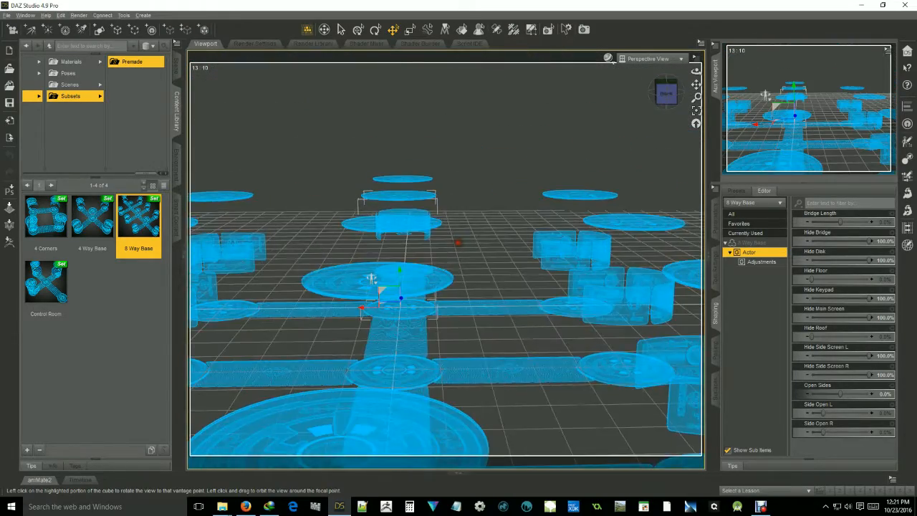
drag(445, 273, 458, 215)
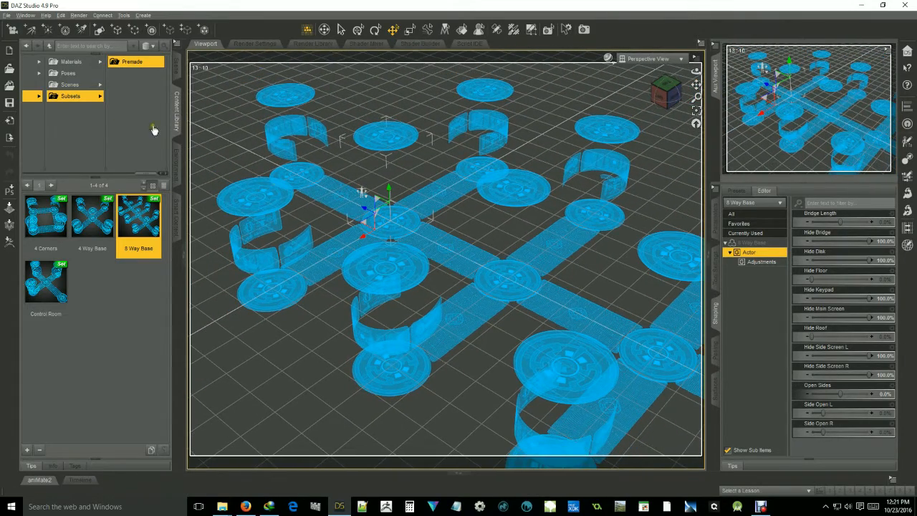
mouse_move(163, 304)
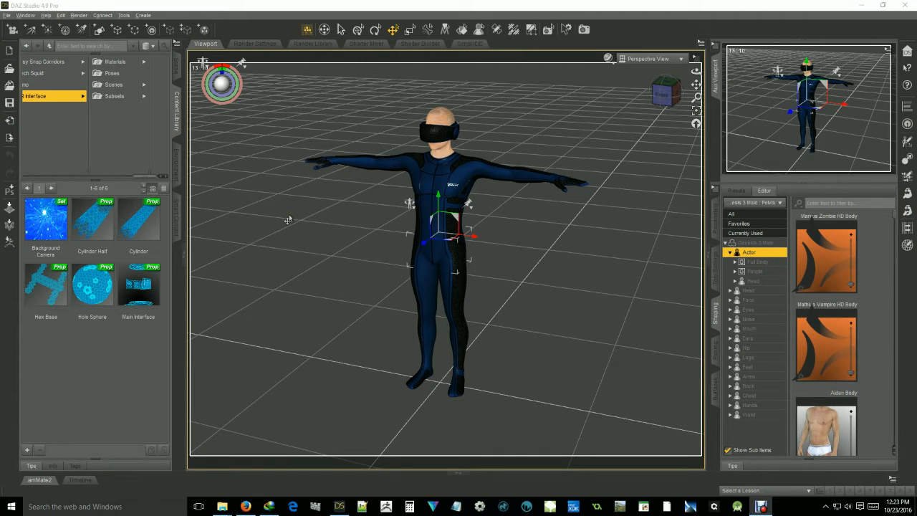
mouse_move(376, 185)
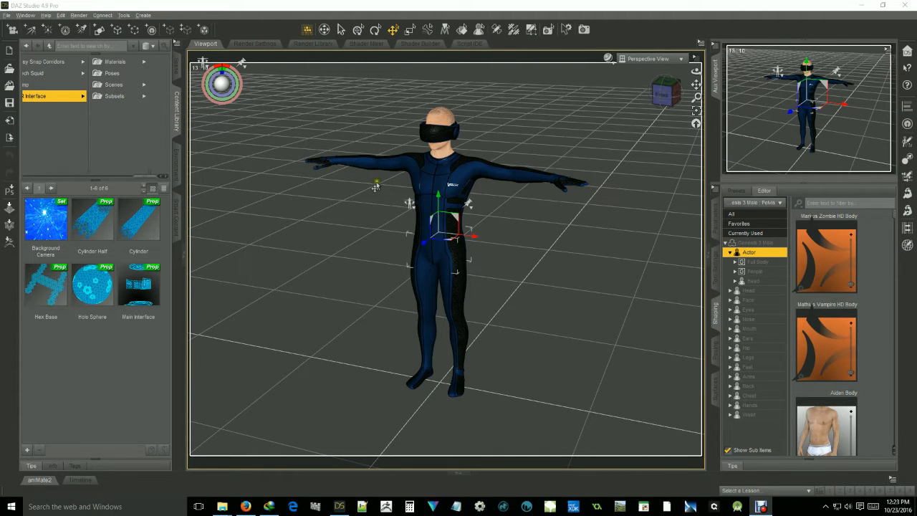
mouse_move(227, 179)
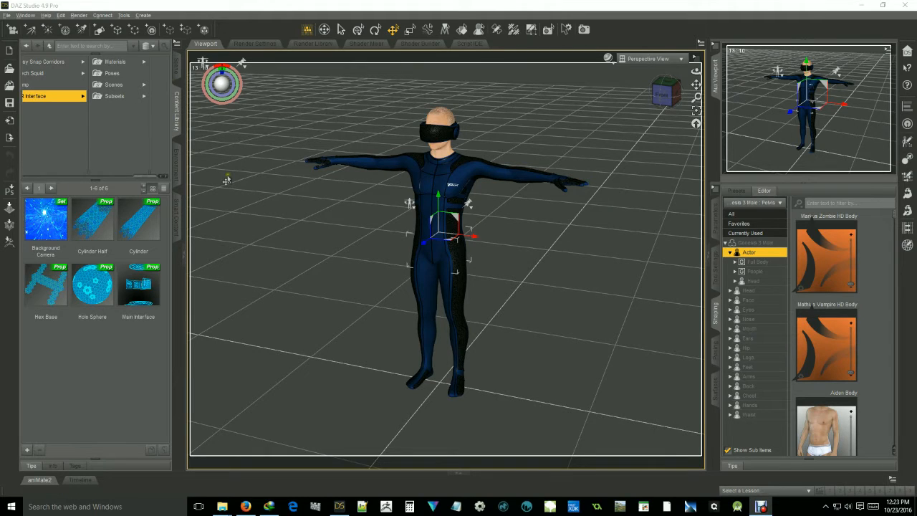
mouse_move(268, 285)
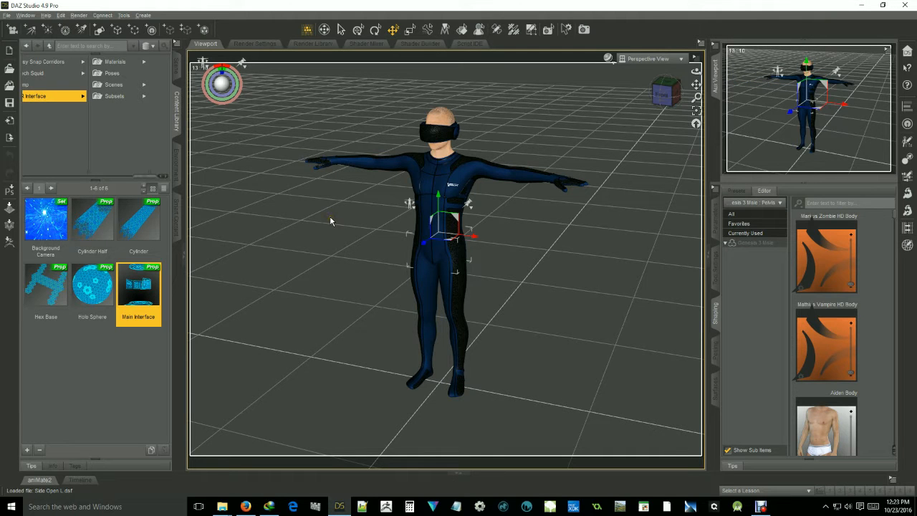
- Add the Main Interface prop so its disc and screens surround the Genesis 3 Male
double_click(139, 285)
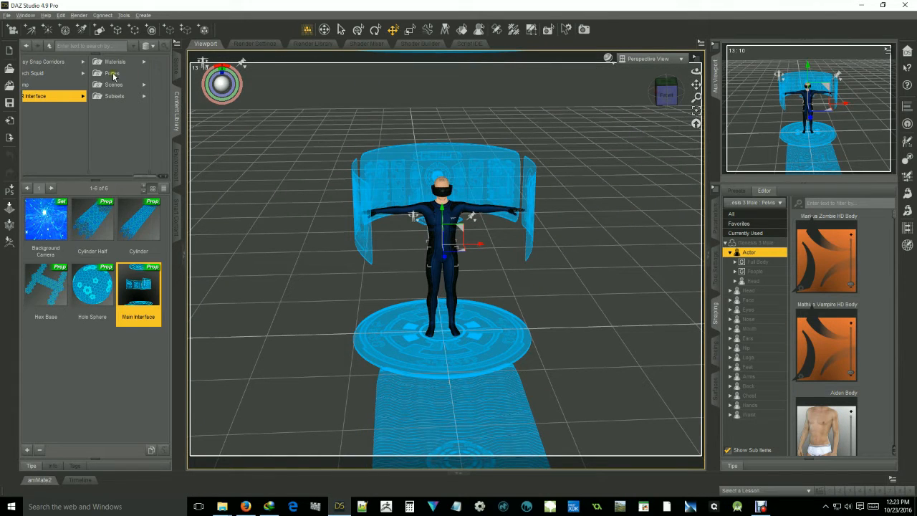
- Select the Genesis 3 Male and apply the VR Type G3M pose from Poses
click(112, 72)
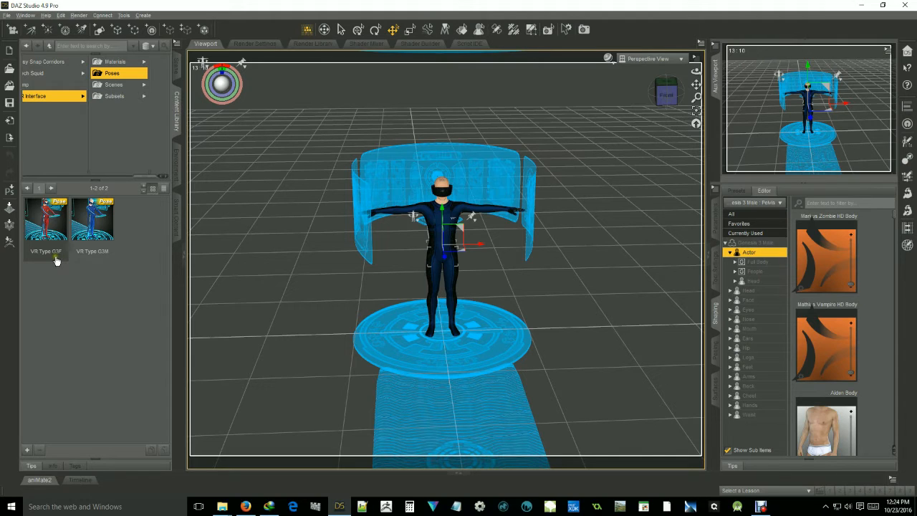
mouse_move(48, 240)
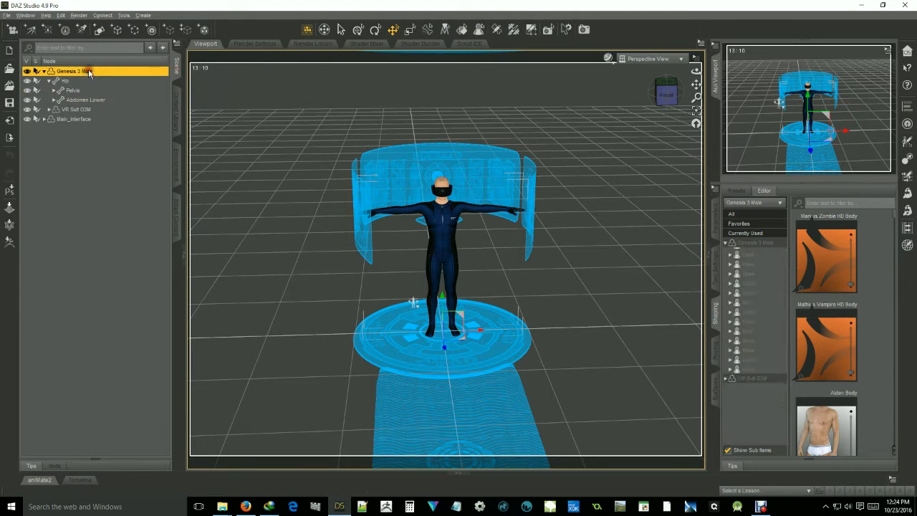
click(729, 251)
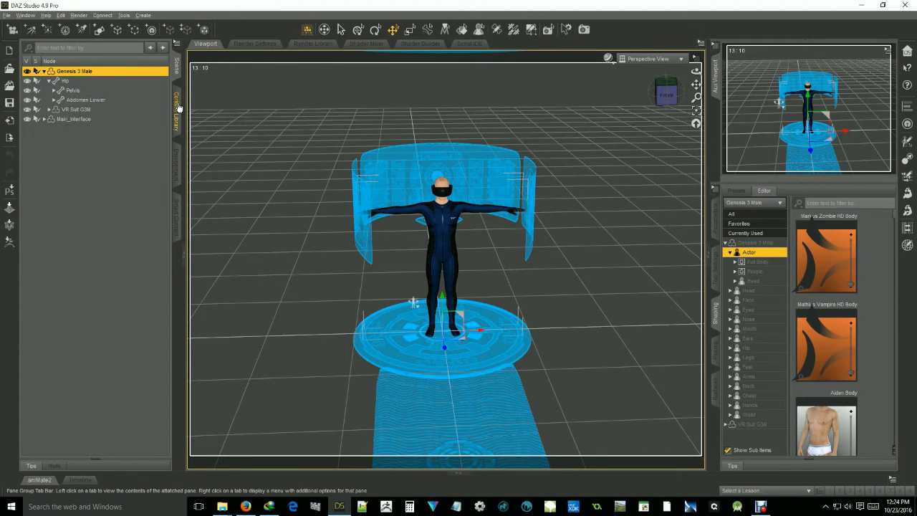
click(176, 98)
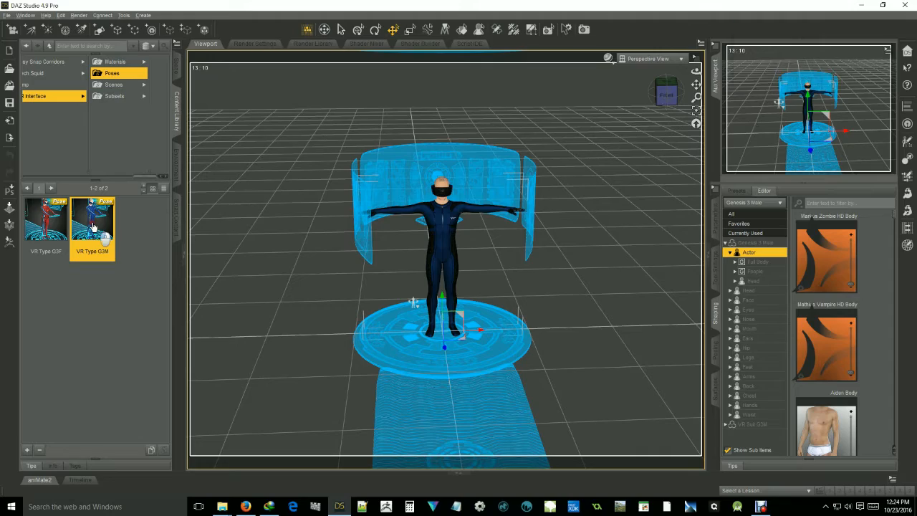
double_click(91, 218)
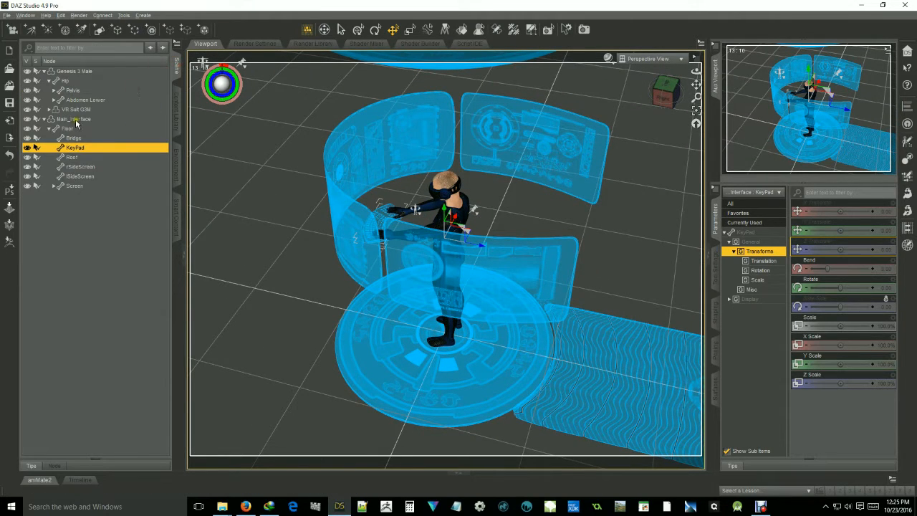
- Select Main_Interface, then select Genesis 3 Male to move it 500 along Z
click(76, 118)
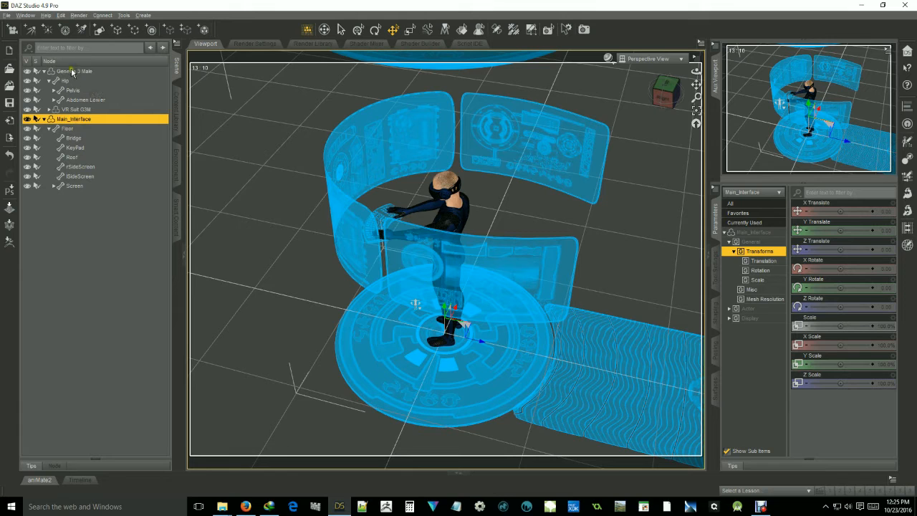
click(74, 71)
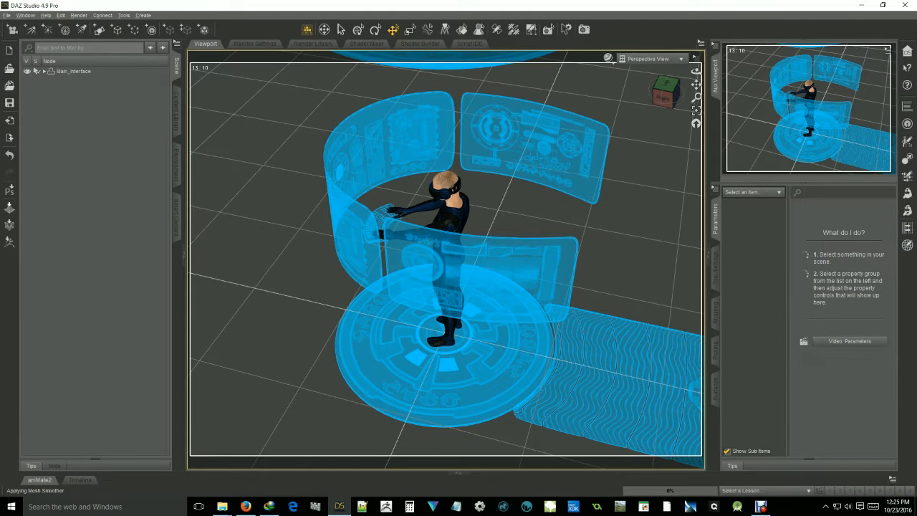
click(74, 71)
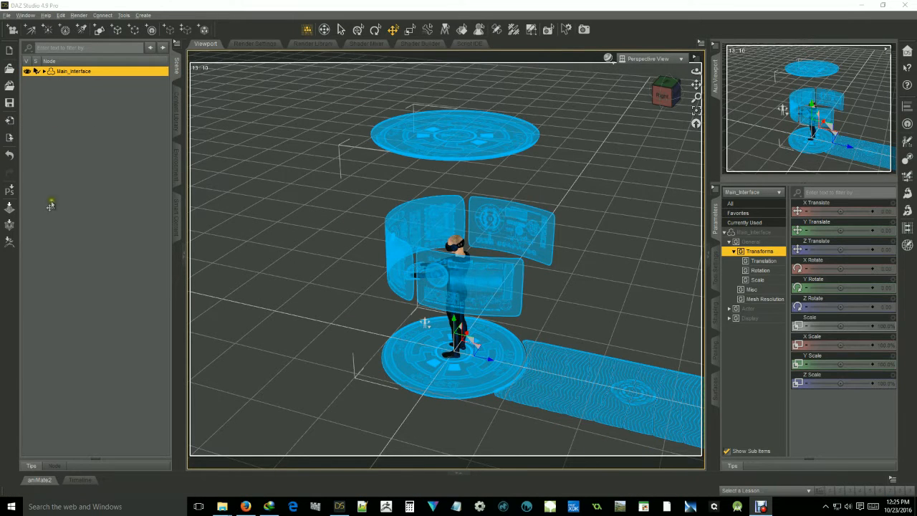
mouse_move(509, 391)
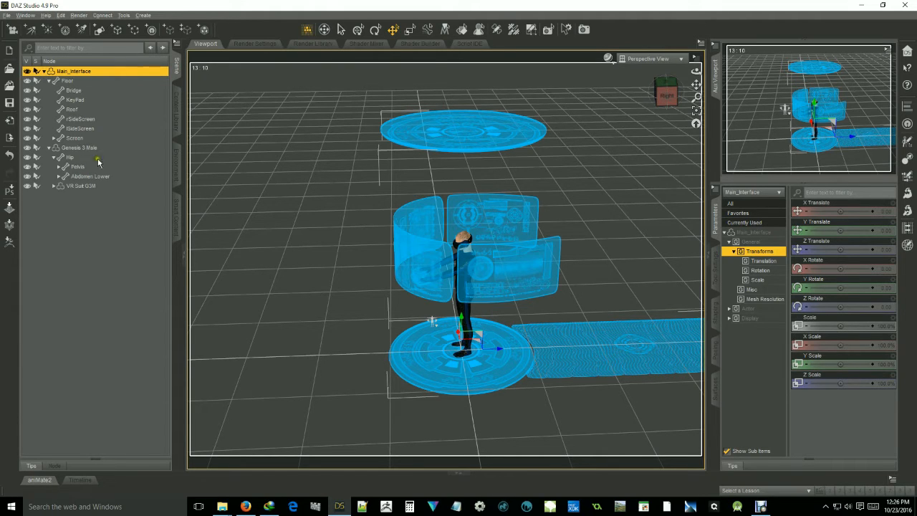
click(79, 148)
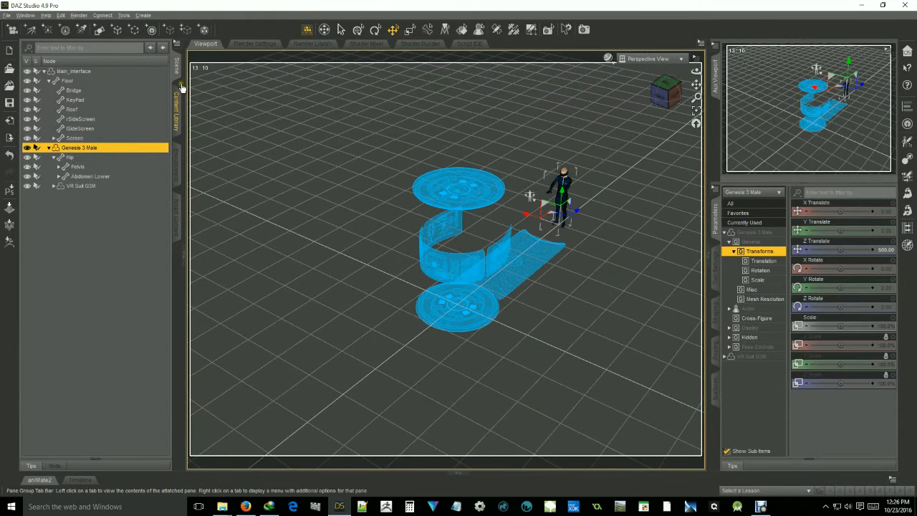
- Load the Single Disk subset from VR Interface Subsets and select it in the scene
click(176, 100)
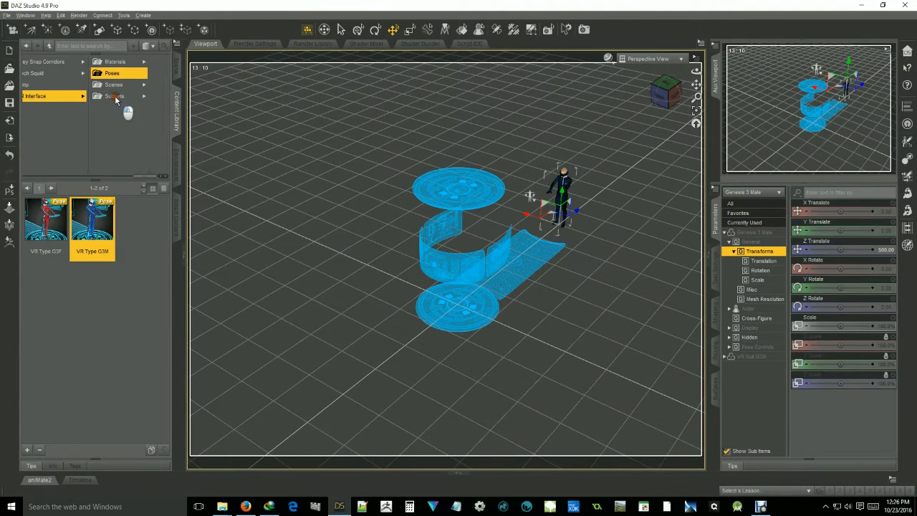
click(115, 96)
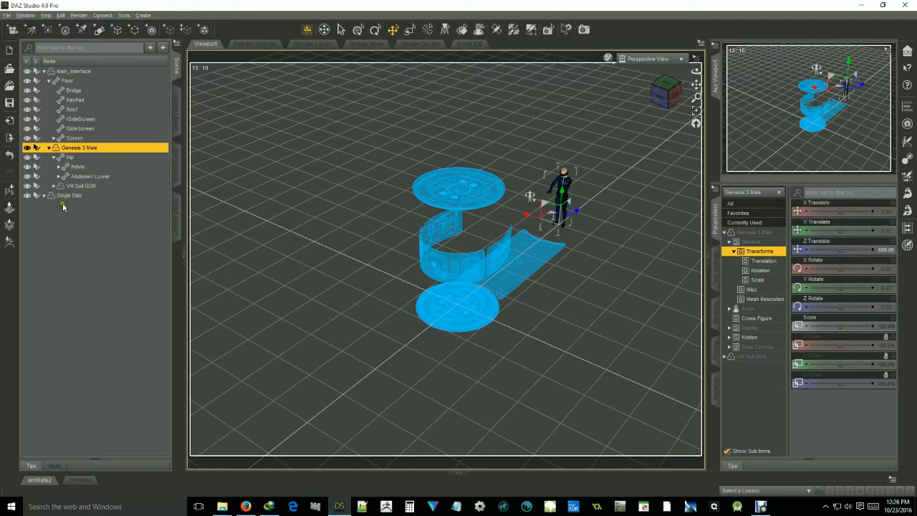
click(70, 195)
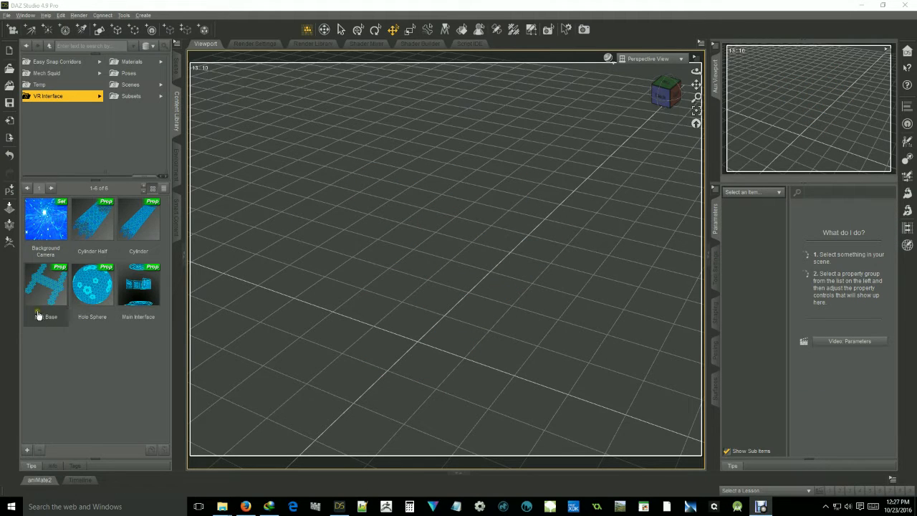
mouse_move(185, 204)
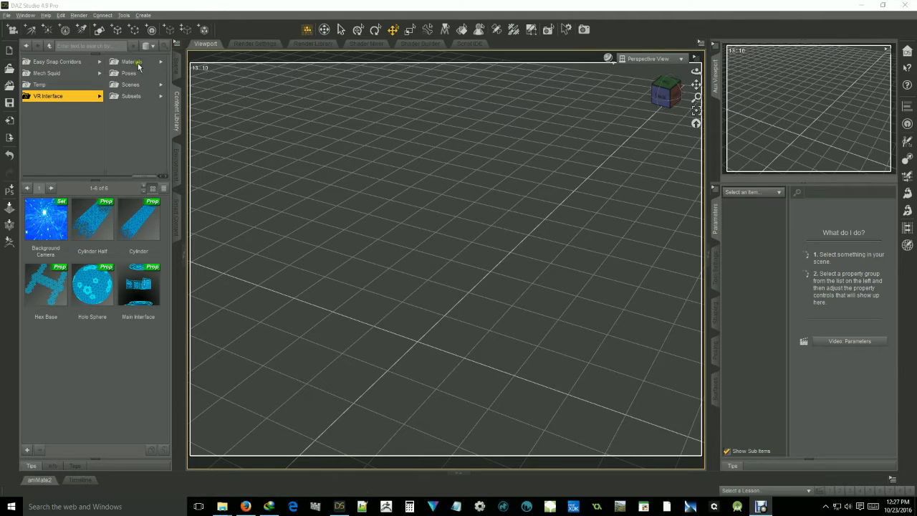
- Browse the Iray material presets for Hex Base Cylinders, Holo Sphere and Trim
click(130, 61)
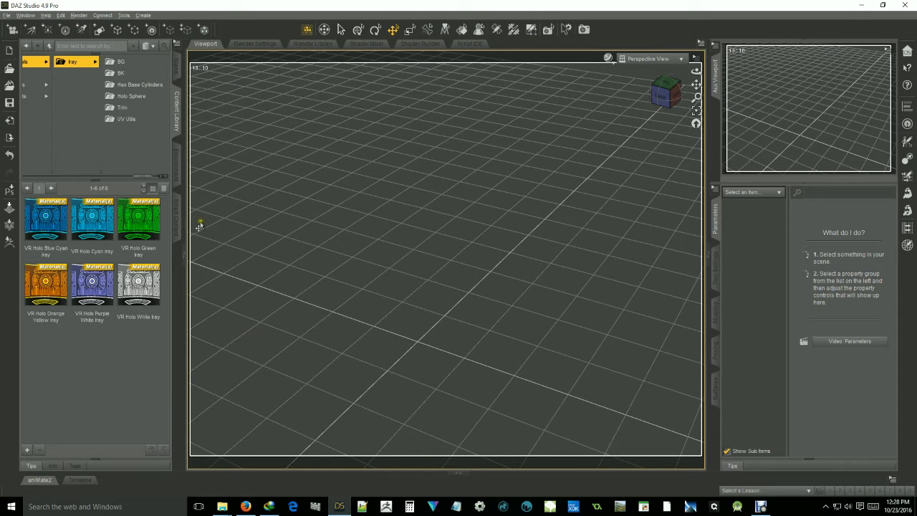
mouse_move(183, 97)
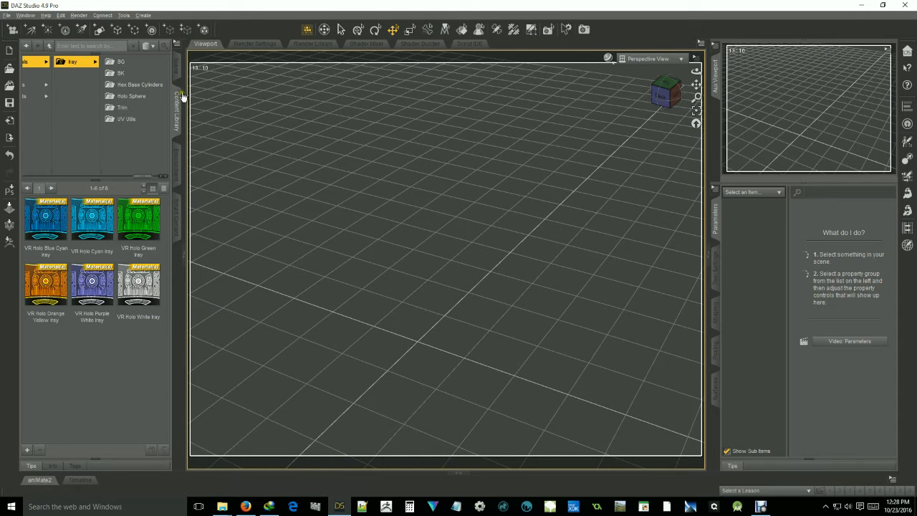
mouse_move(148, 140)
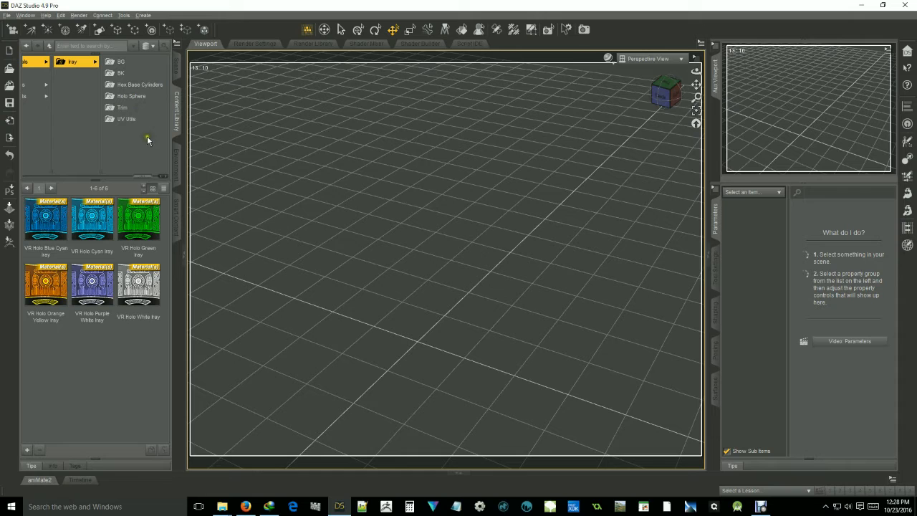
mouse_move(230, 173)
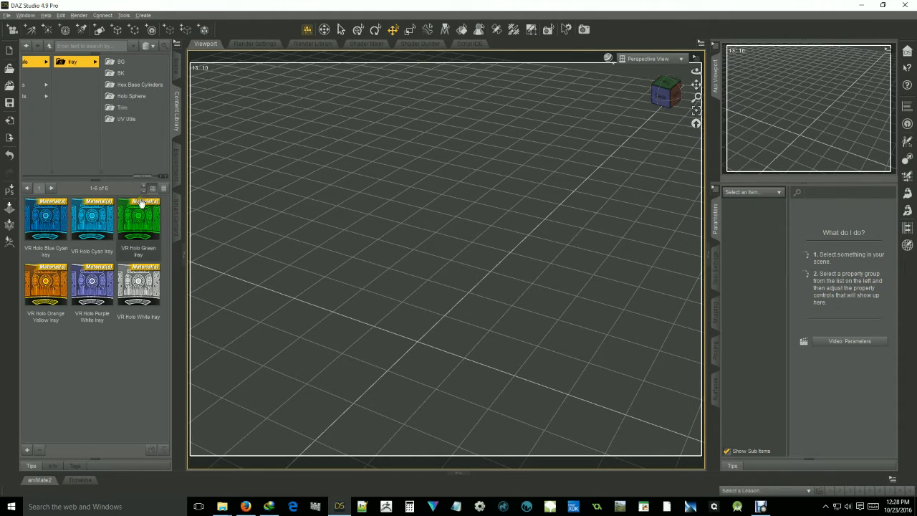
mouse_move(9, 258)
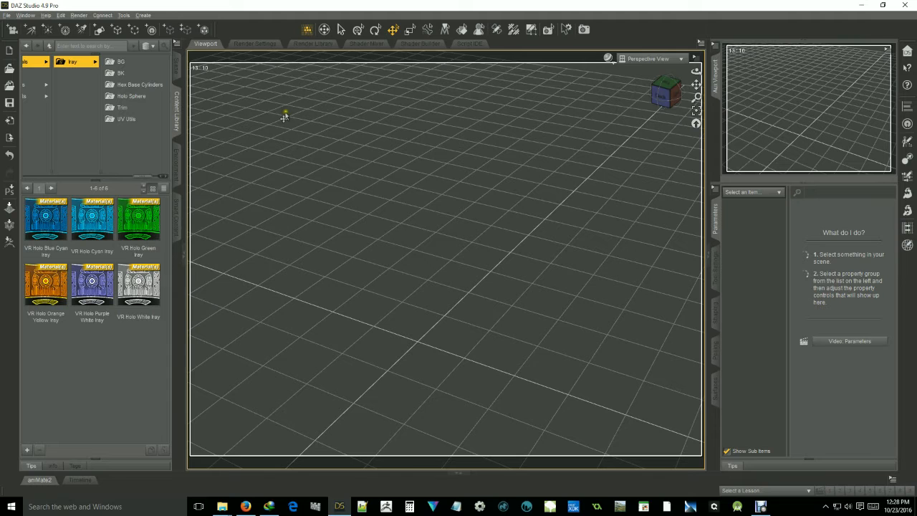
mouse_move(136, 59)
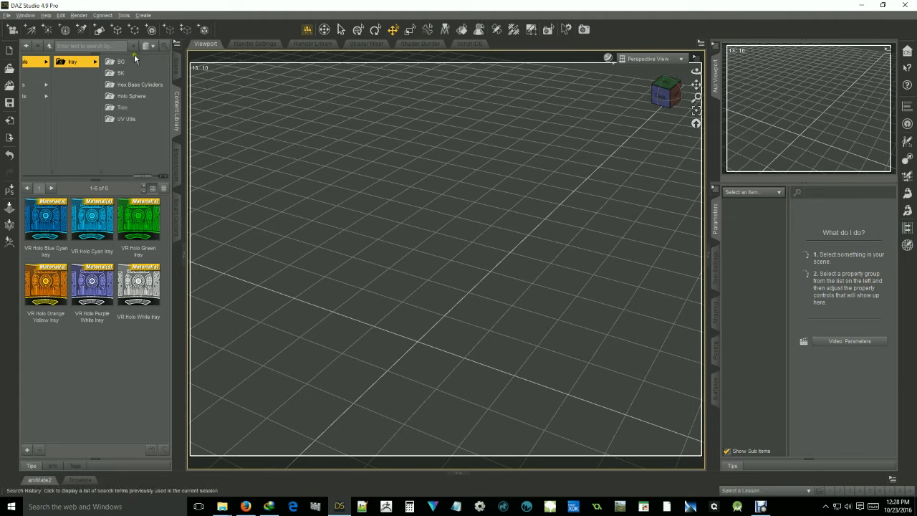
click(101, 61)
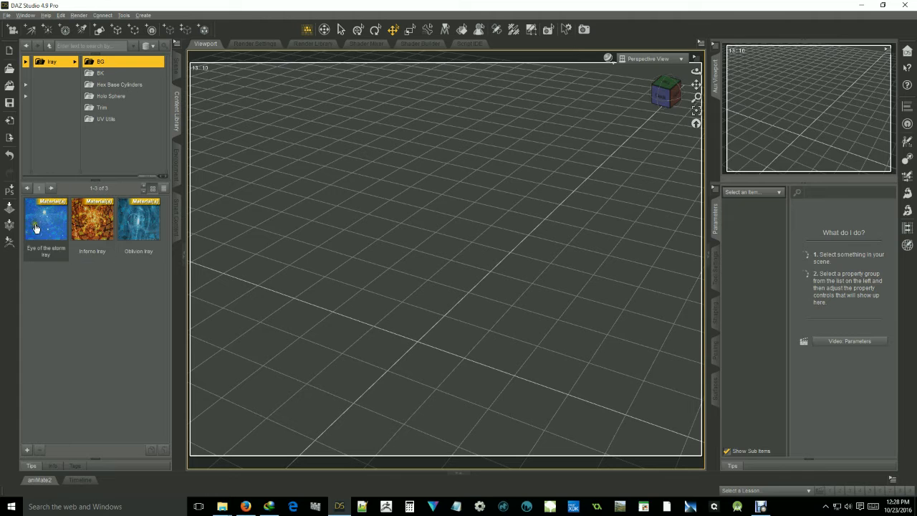
mouse_move(129, 230)
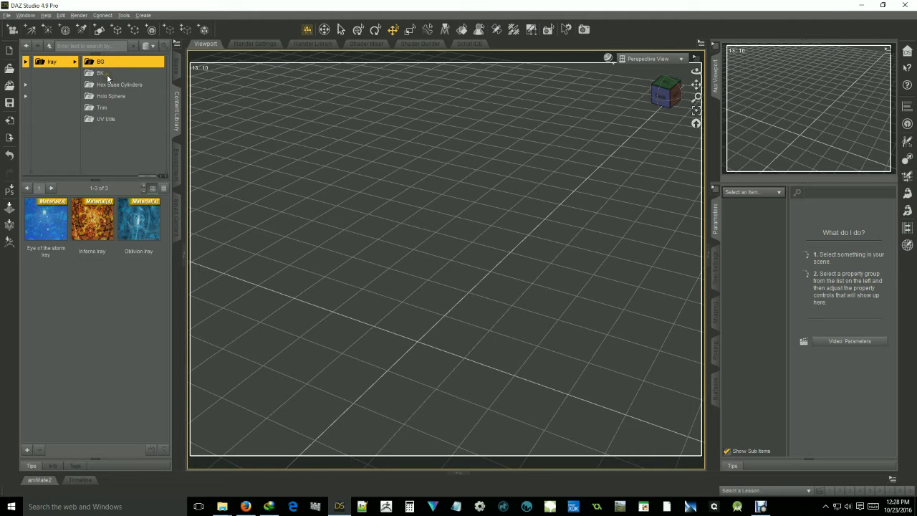
mouse_move(46, 218)
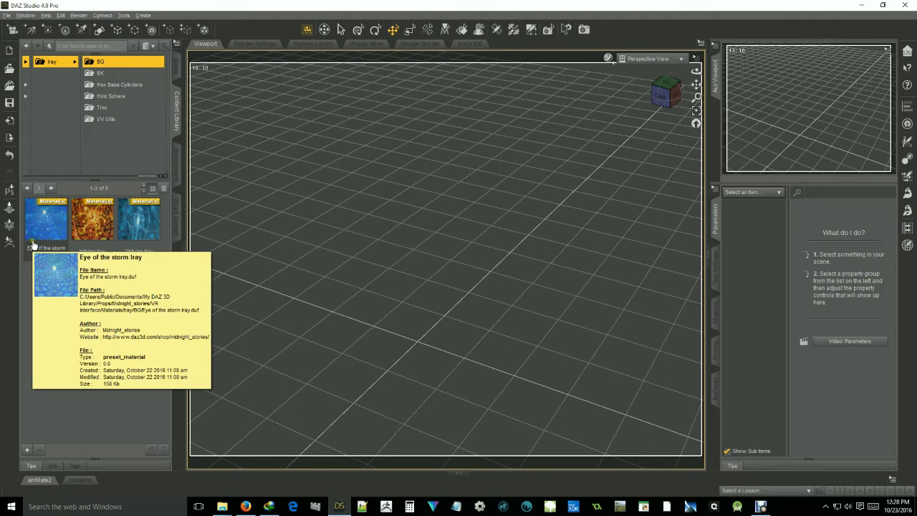
mouse_move(172, 93)
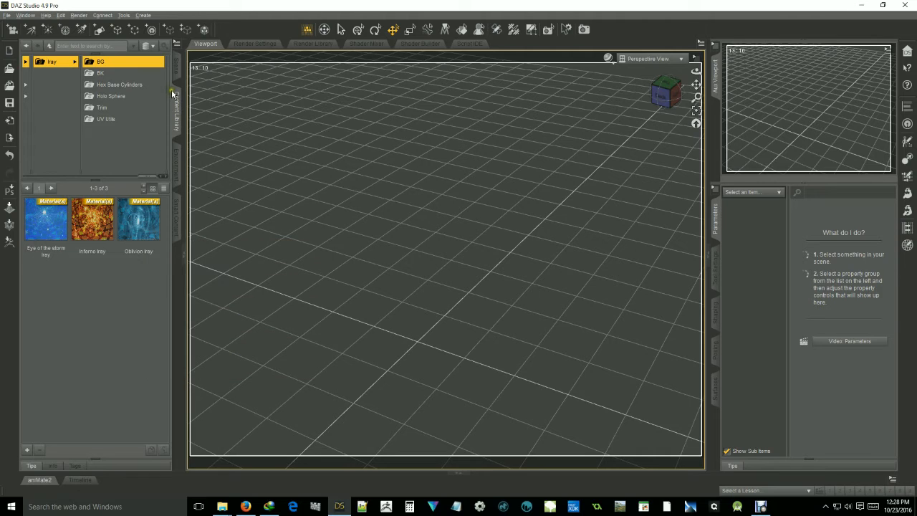
mouse_move(134, 95)
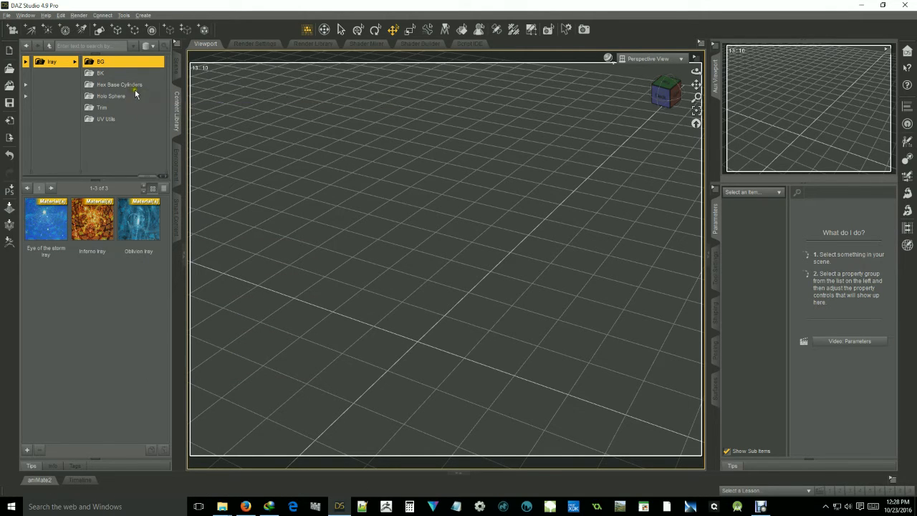
click(119, 85)
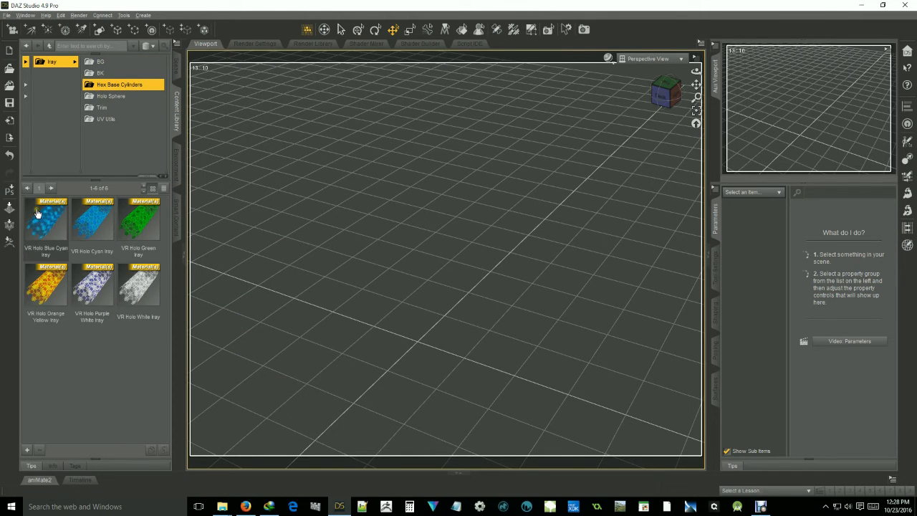
mouse_move(63, 287)
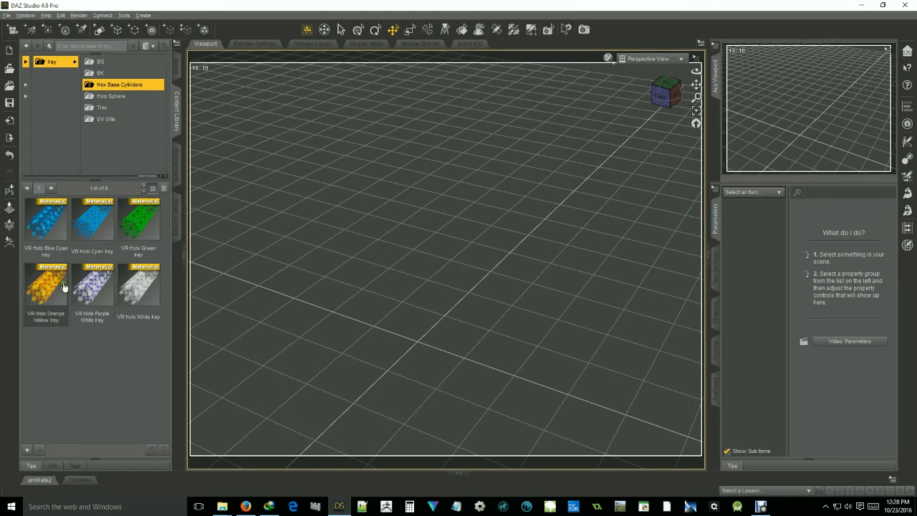
mouse_move(129, 228)
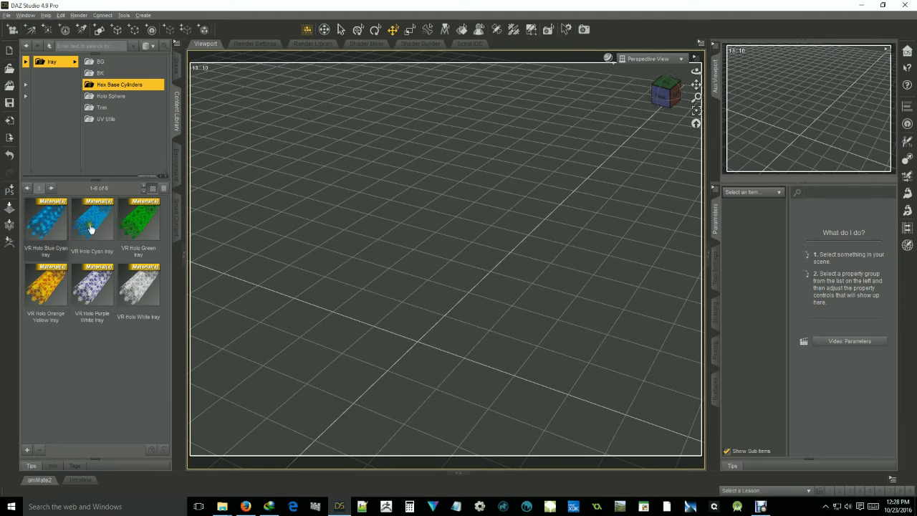
click(111, 96)
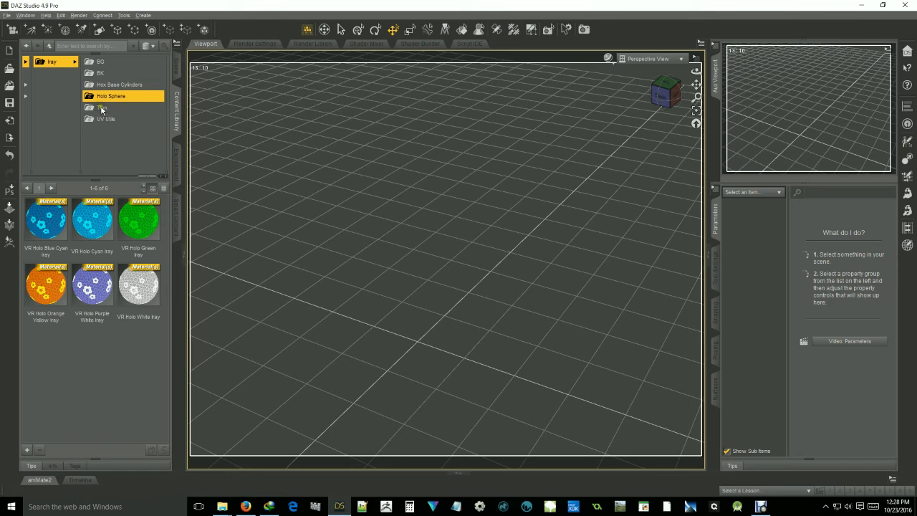
click(101, 107)
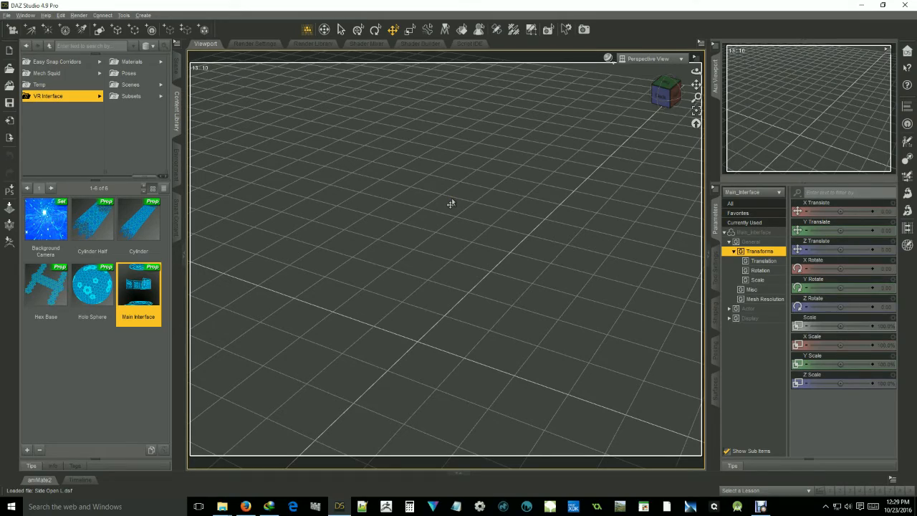
- Load Main Interface, apply VR Holo Green Iray, then apply a Trim material preset
double_click(137, 287)
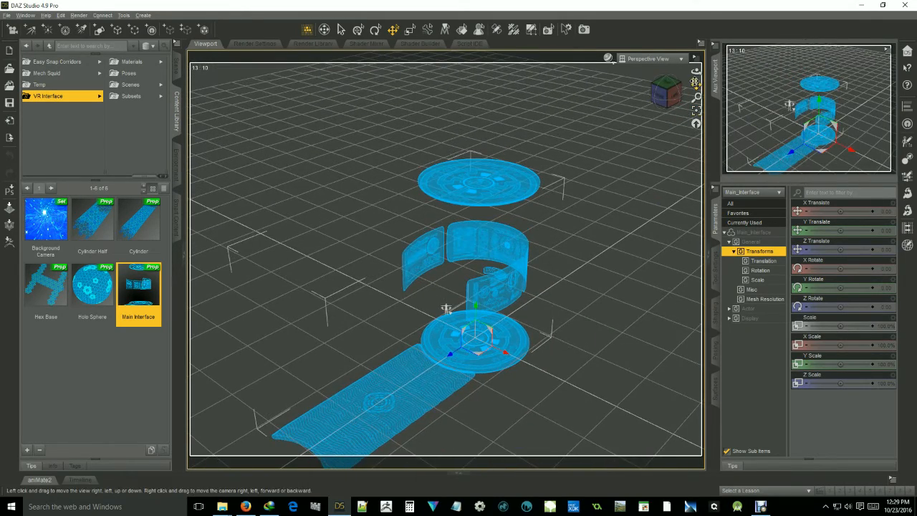
drag(445, 308, 494, 265)
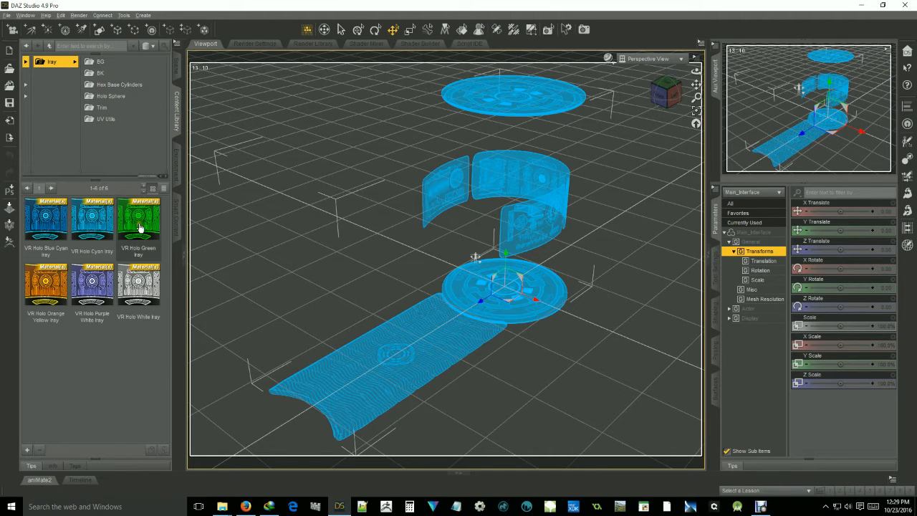
mouse_move(138, 215)
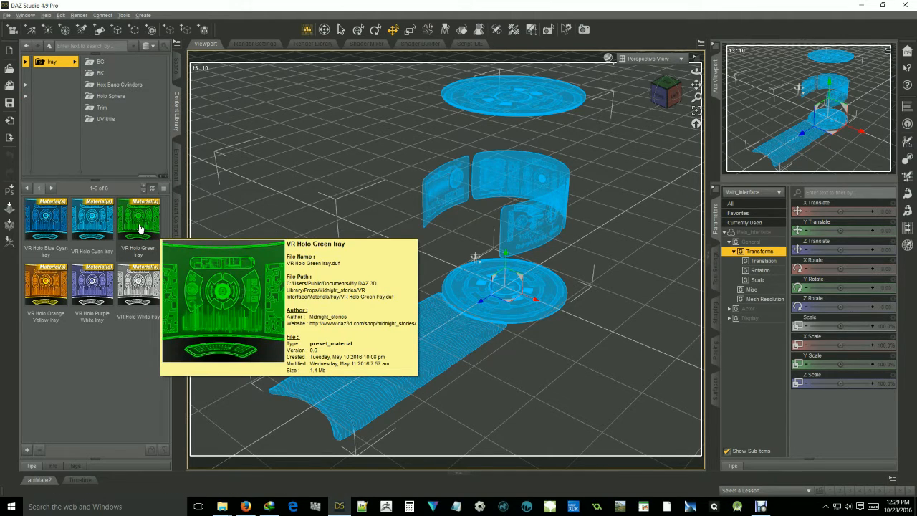
double_click(138, 219)
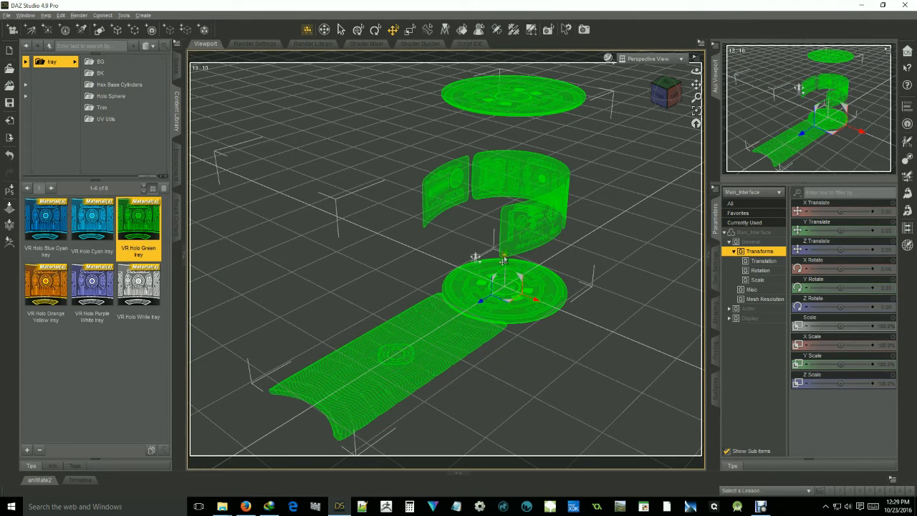
mouse_move(643, 109)
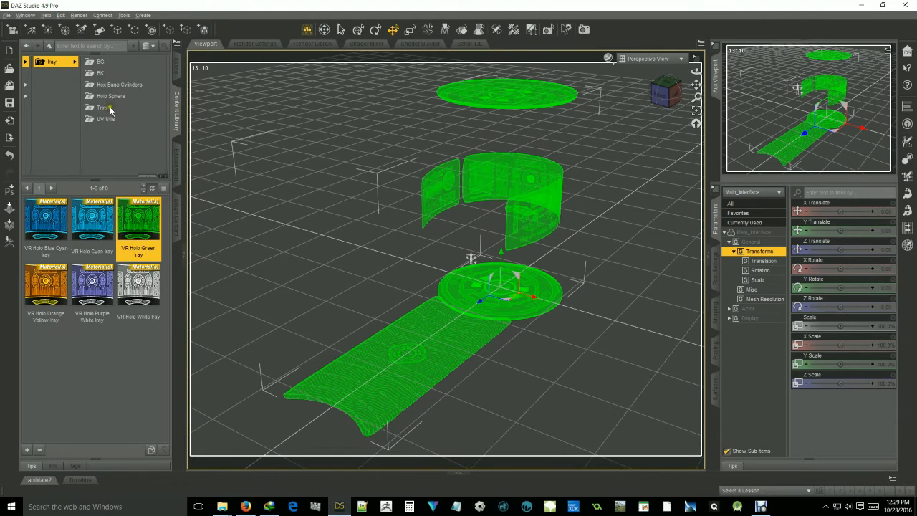
click(102, 106)
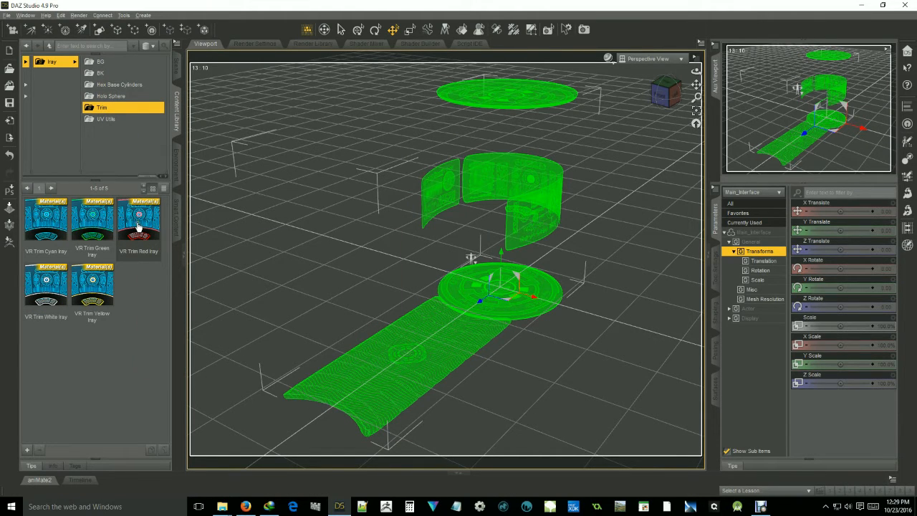
double_click(138, 219)
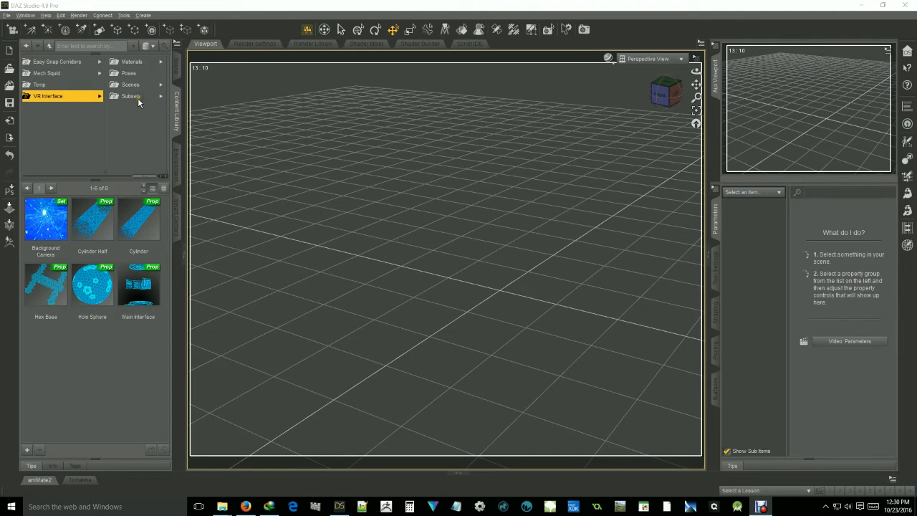
mouse_move(136, 106)
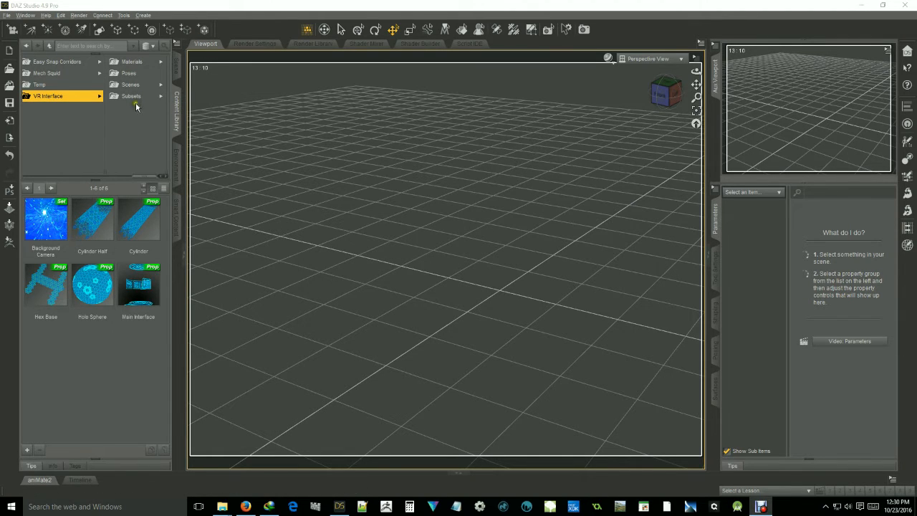
mouse_move(134, 98)
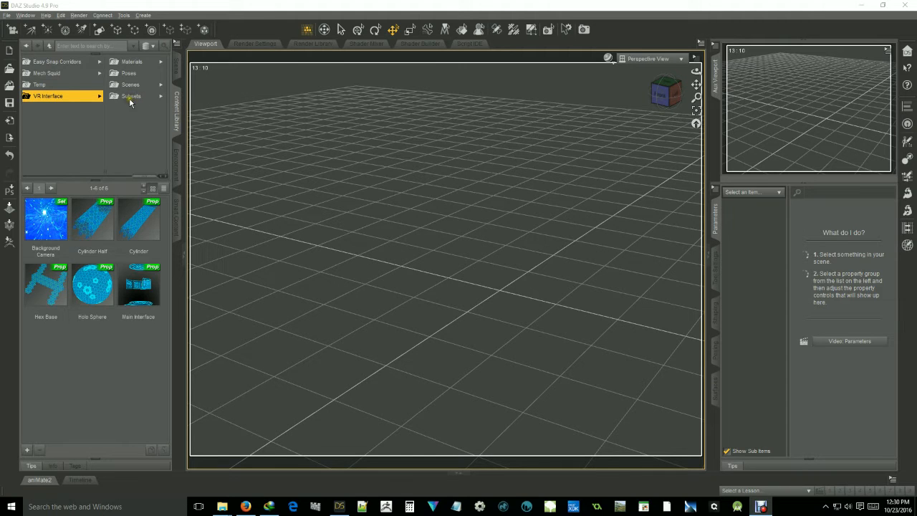
- Load the 8 Screens set from the VR Interface Subsets collection
click(132, 96)
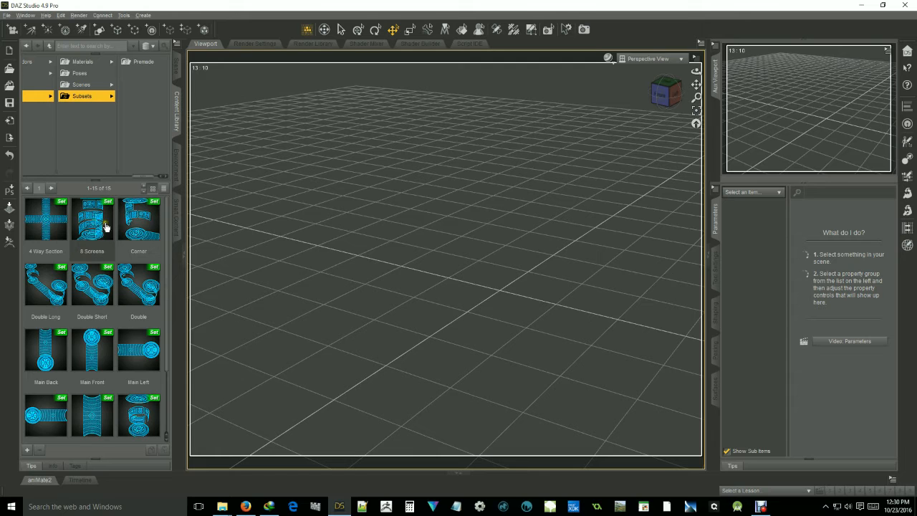
mouse_move(92, 222)
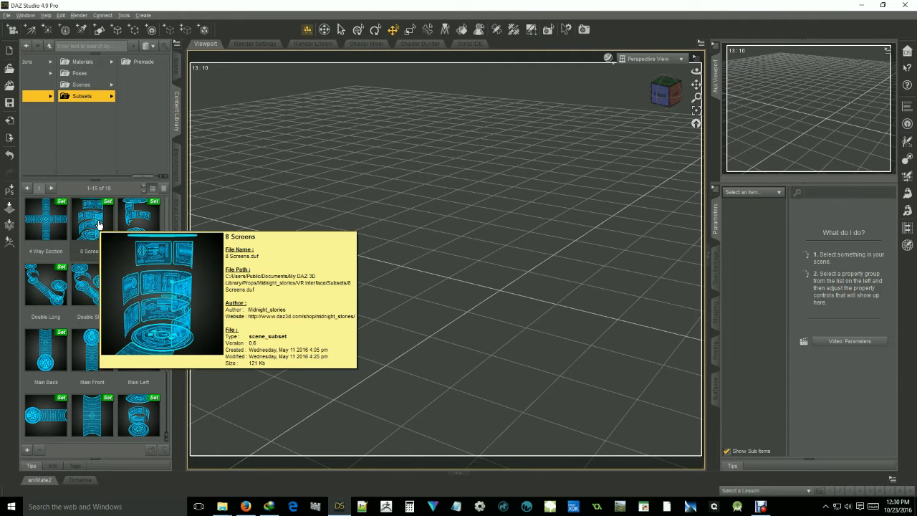
double_click(92, 218)
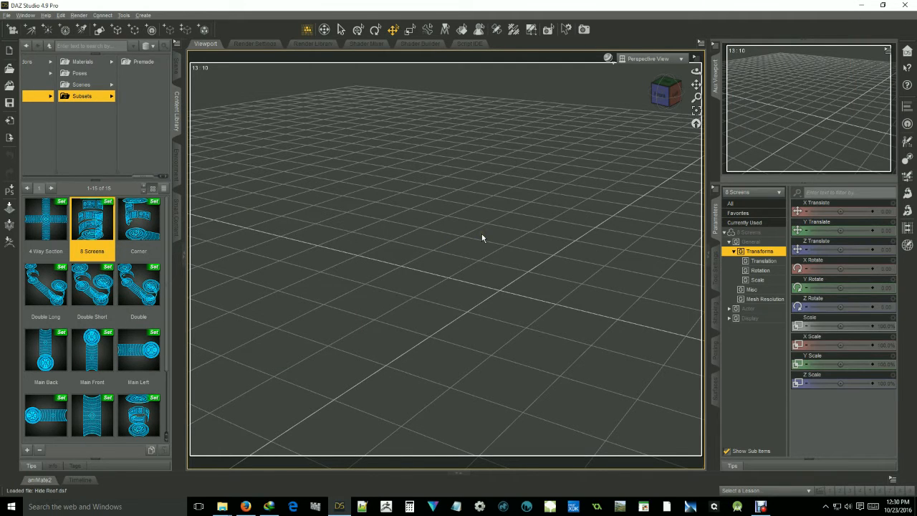
double_click(92, 223)
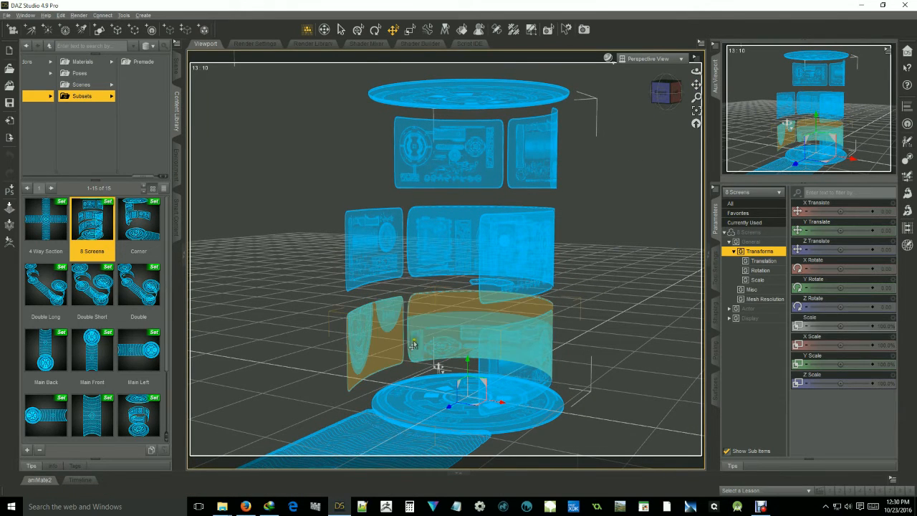
mouse_move(358, 337)
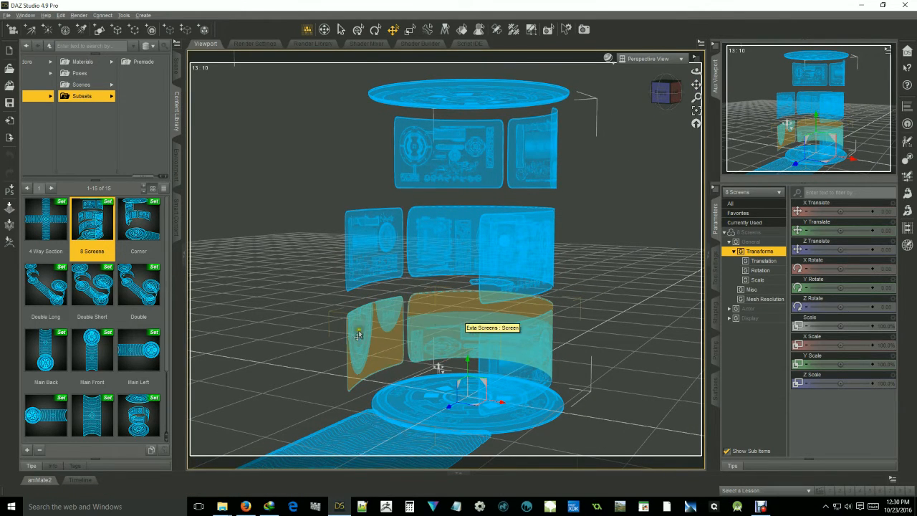
mouse_move(355, 344)
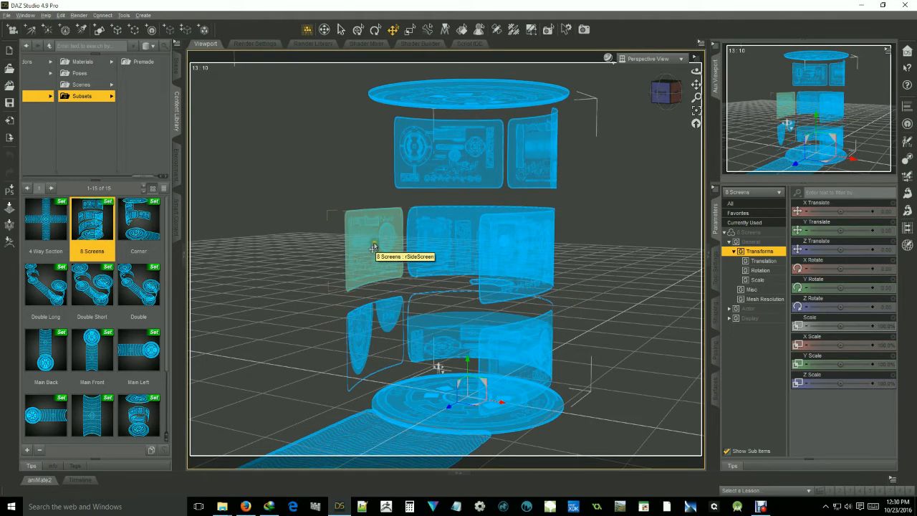
mouse_move(391, 235)
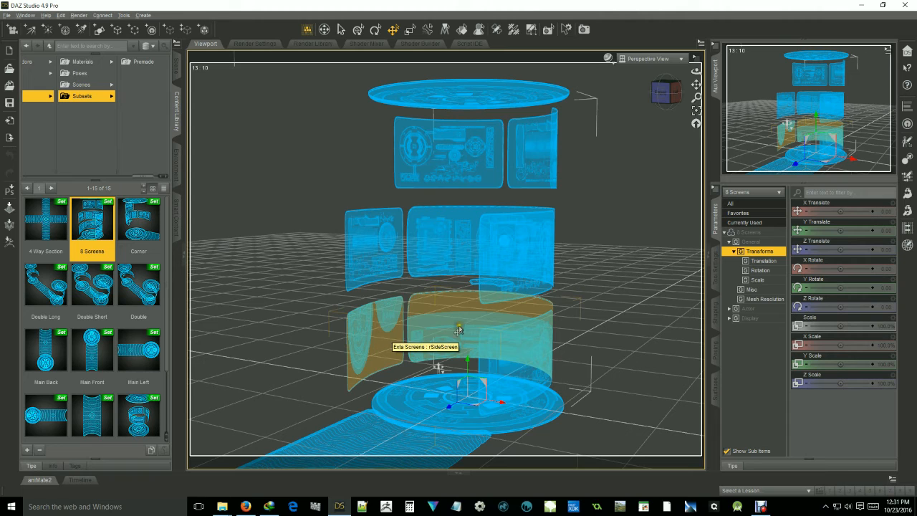
mouse_move(408, 332)
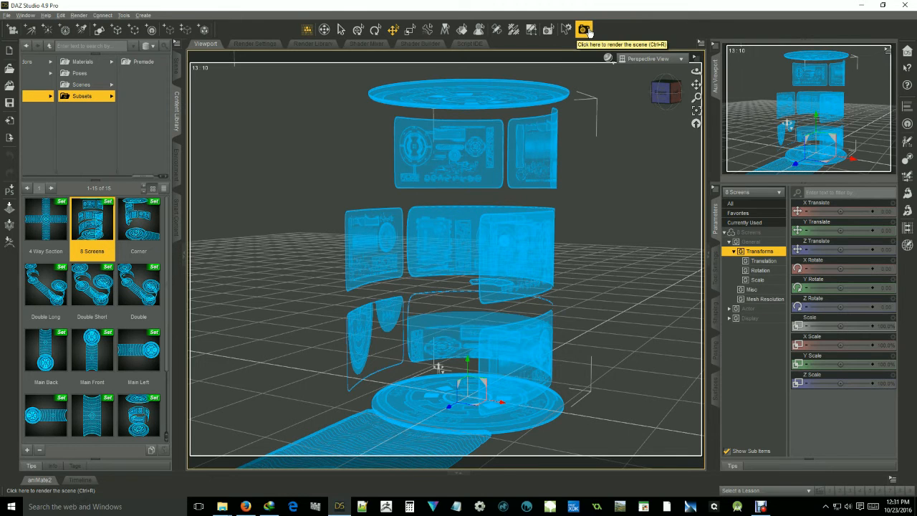
- Render the 8 Screens scene, inspect the render window, then close it
click(583, 30)
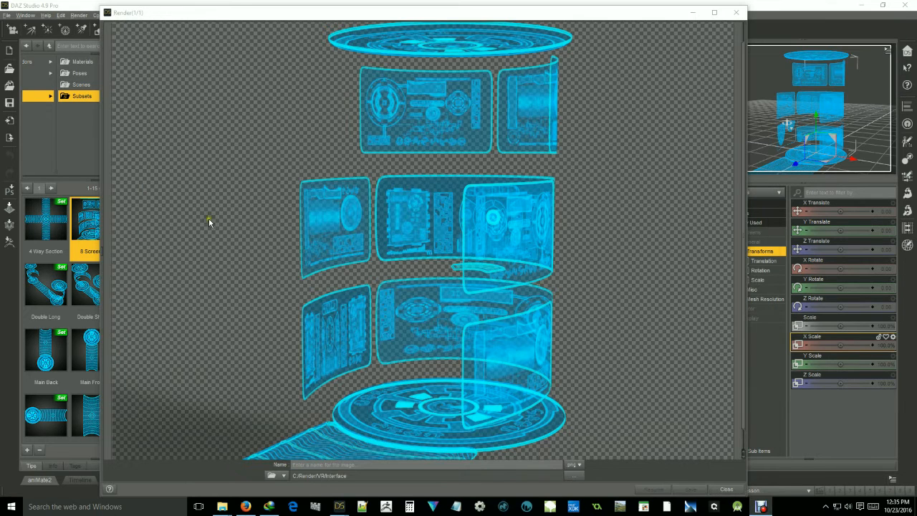
mouse_move(397, 228)
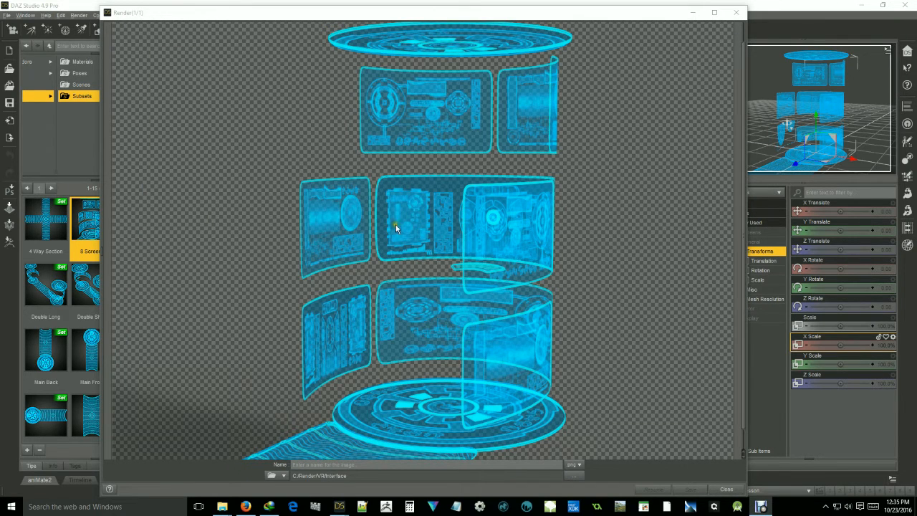
mouse_move(444, 328)
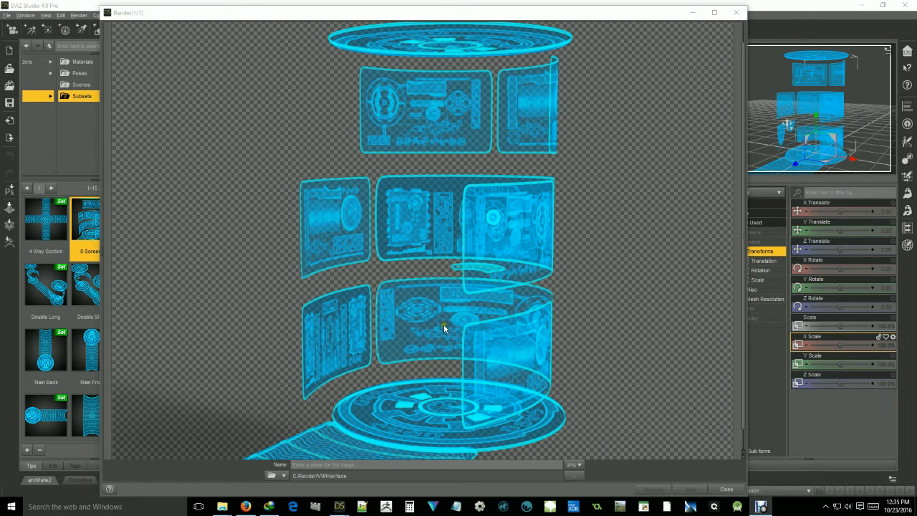
mouse_move(503, 279)
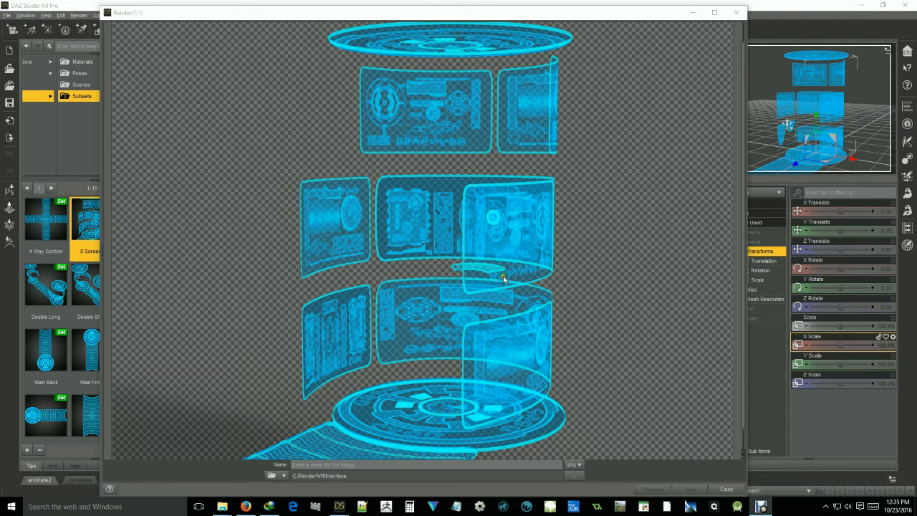
mouse_move(412, 316)
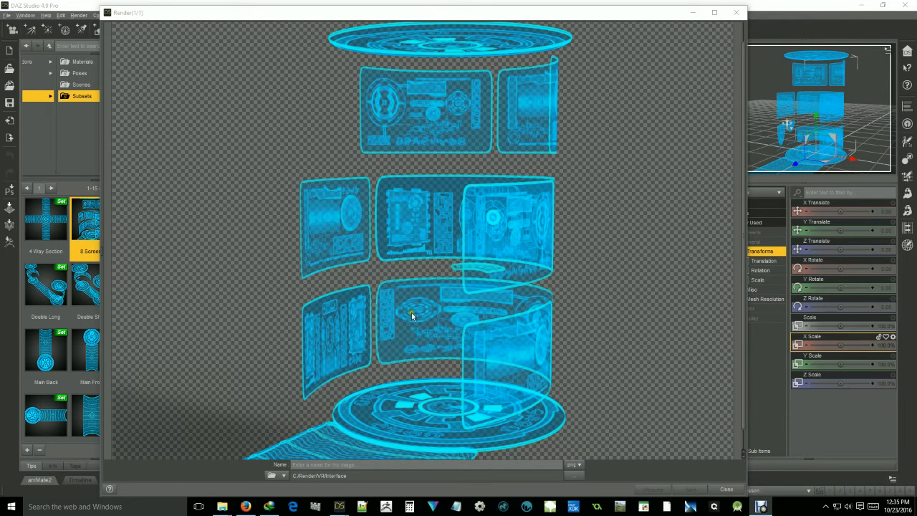
mouse_move(485, 15)
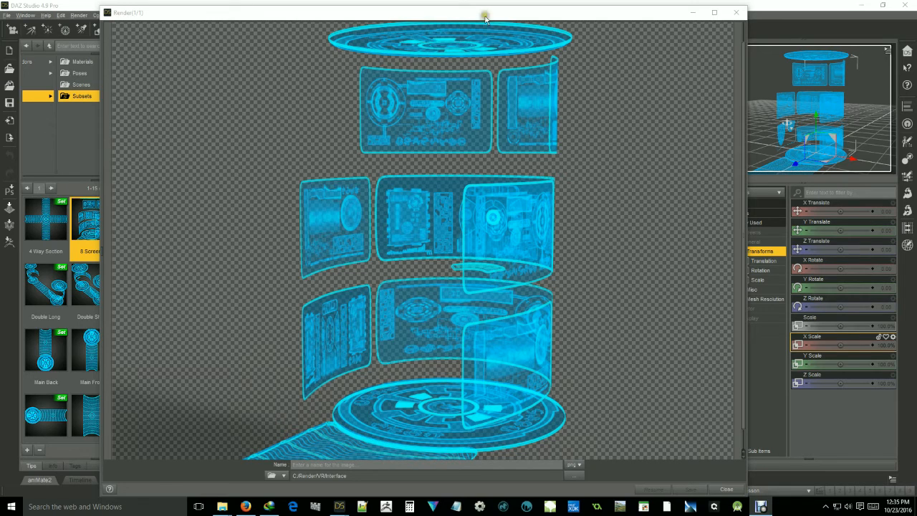
drag(485, 12, 441, 378)
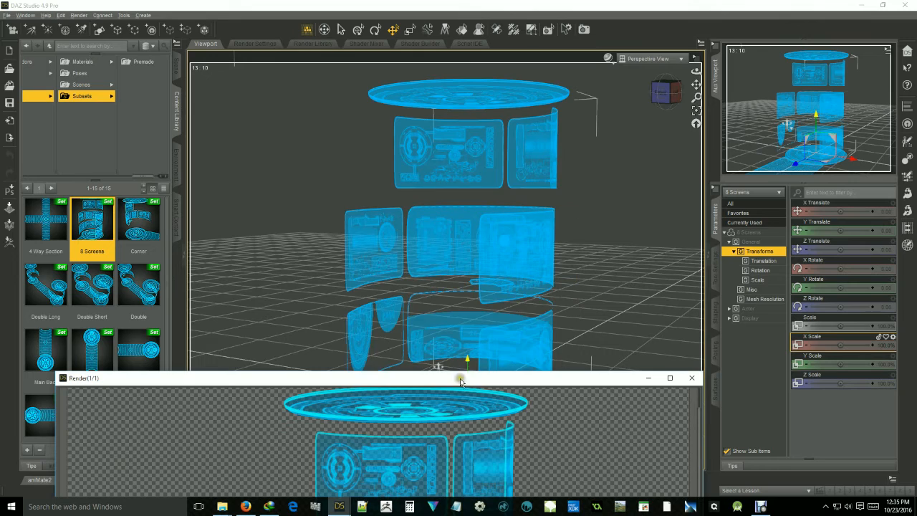
drag(461, 378, 452, 67)
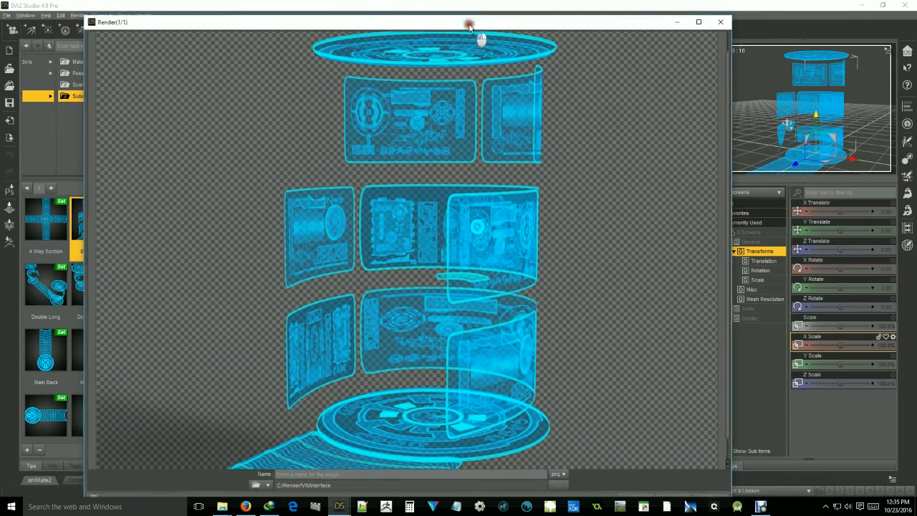
drag(470, 22, 514, 369)
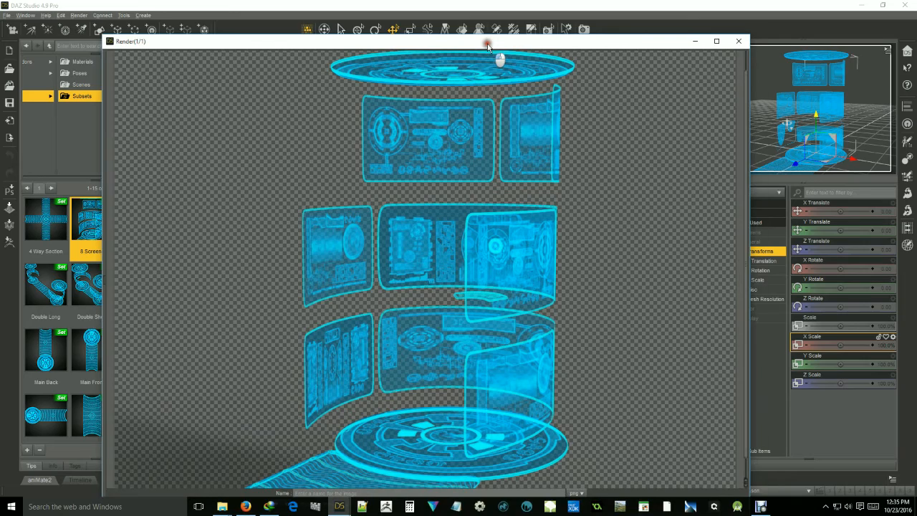
drag(487, 40, 510, 17)
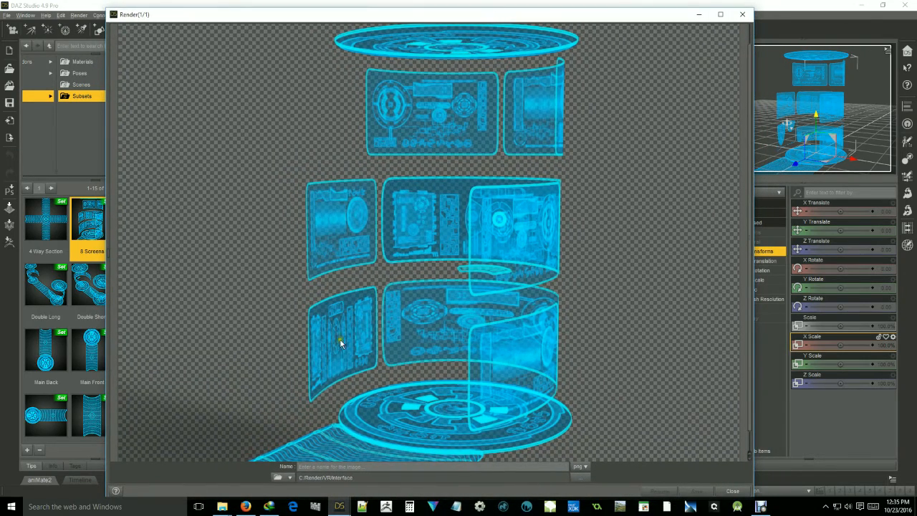
mouse_move(442, 86)
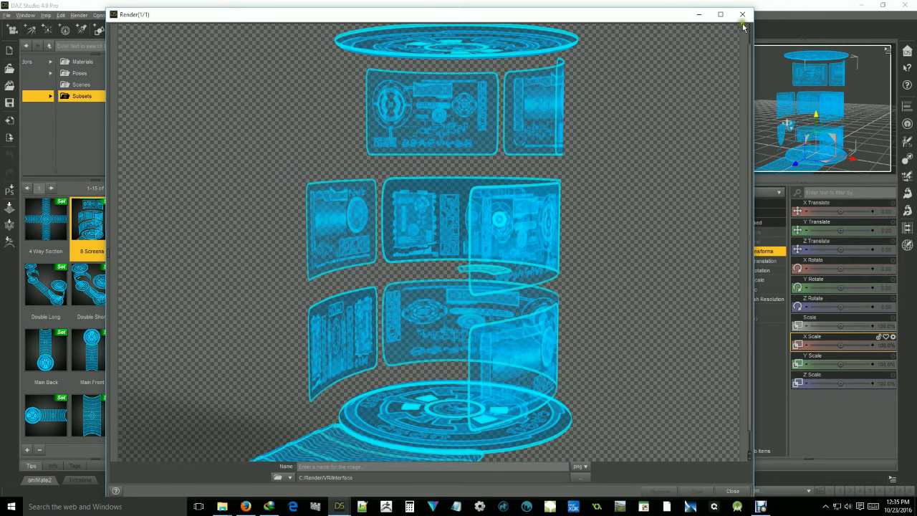
click(743, 14)
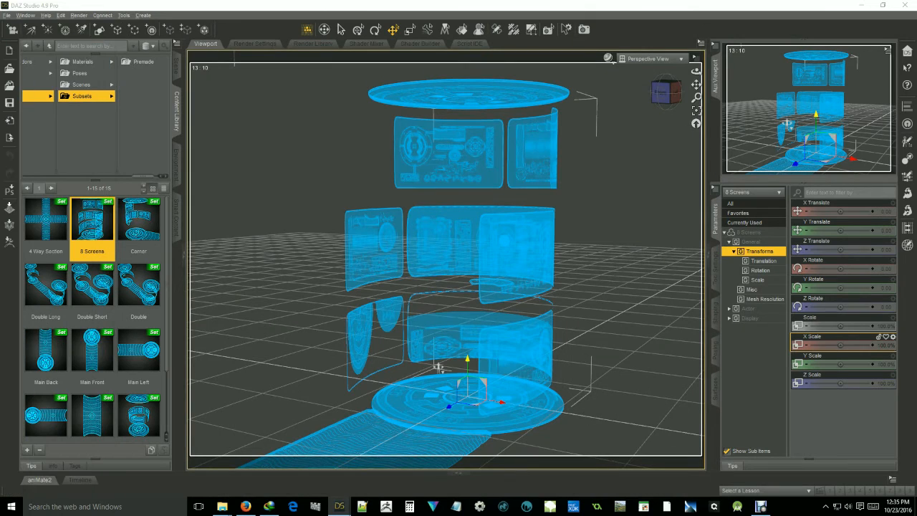
- Apply VR Holo Green Iray to the Extra Screens, then the Adjust Extra Screens UV preset
click(462, 329)
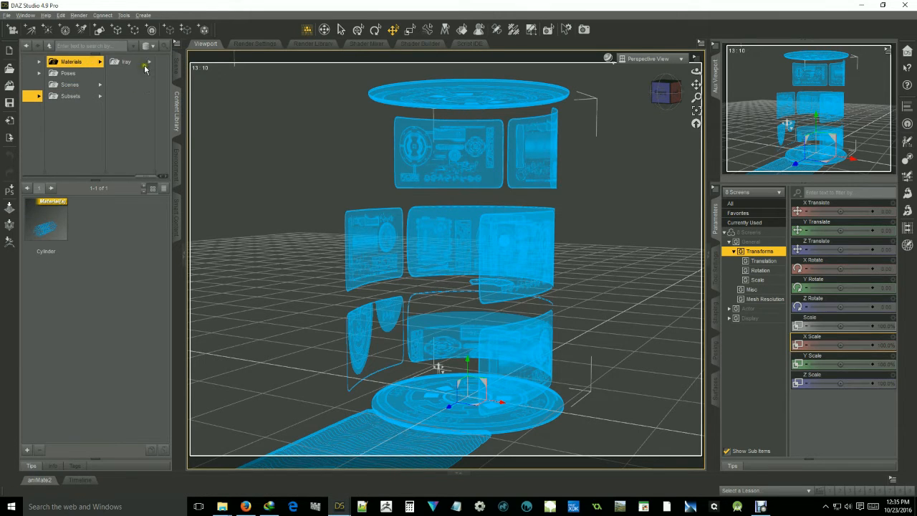
click(147, 62)
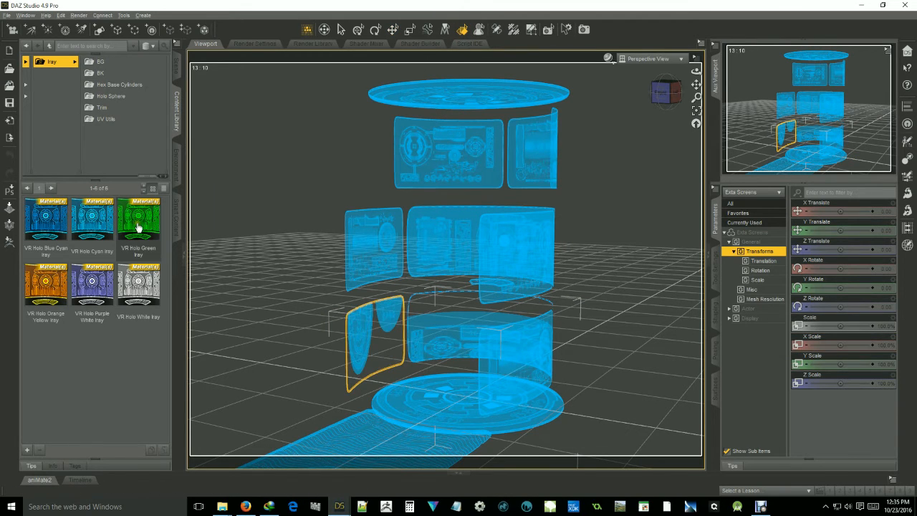
double_click(139, 219)
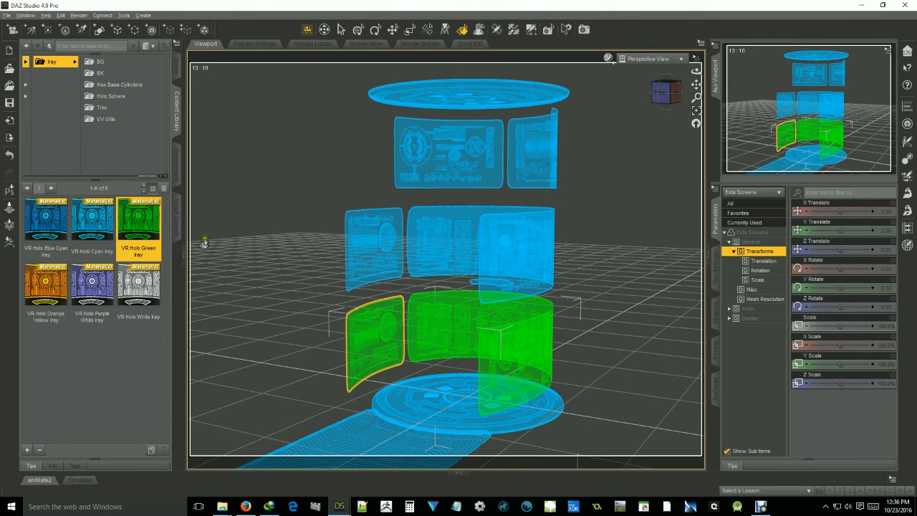
mouse_move(279, 342)
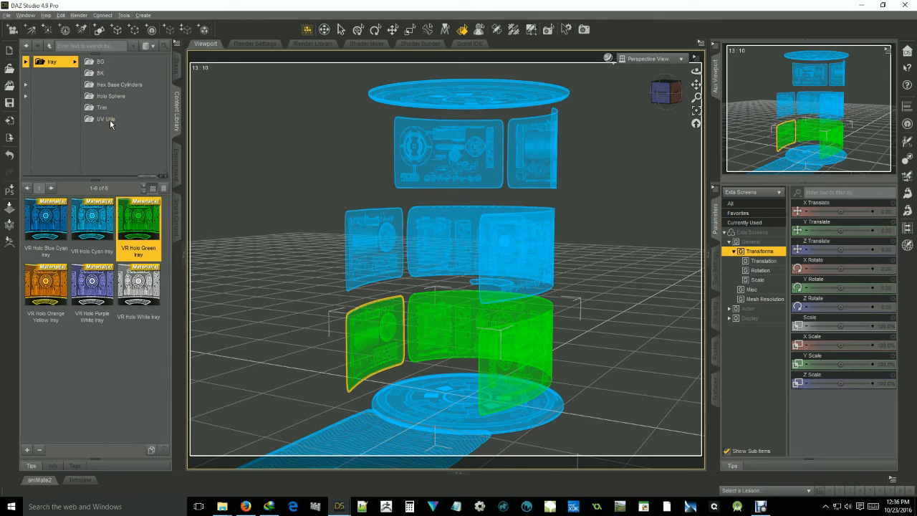
click(106, 118)
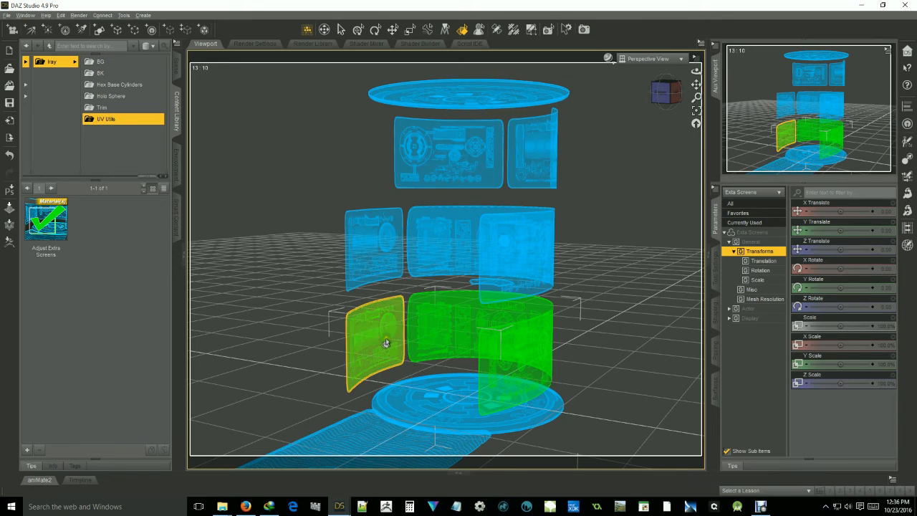
click(46, 218)
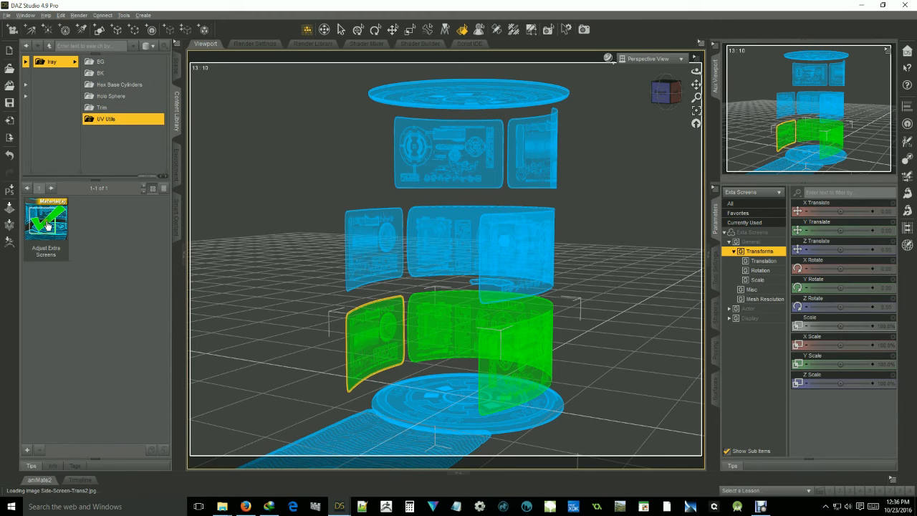
mouse_move(132, 122)
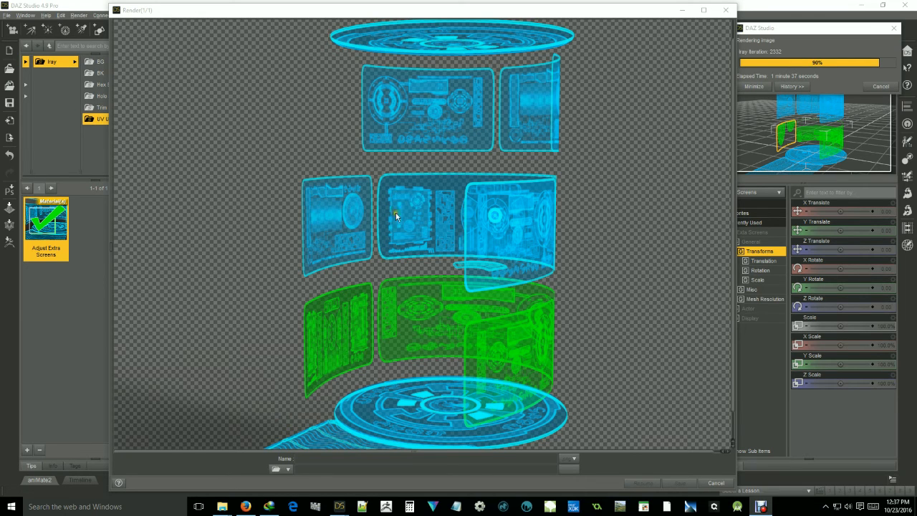
mouse_move(440, 320)
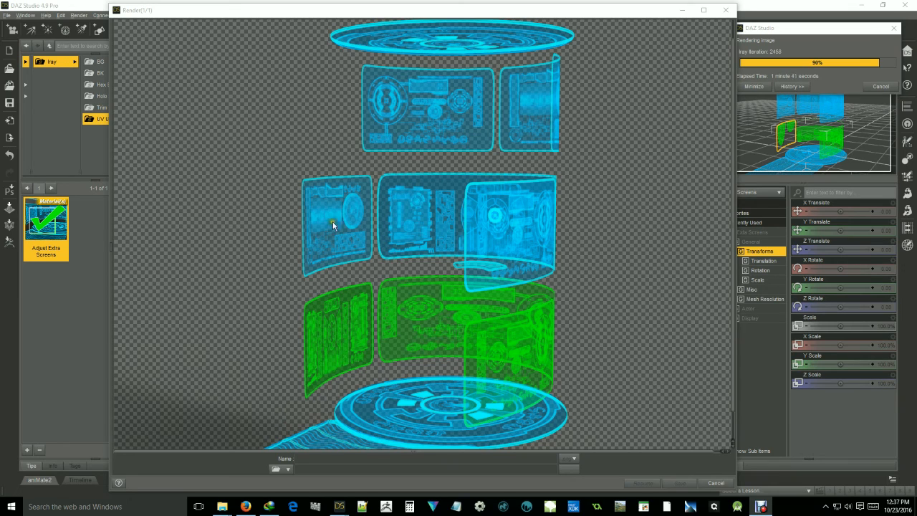
mouse_move(390, 271)
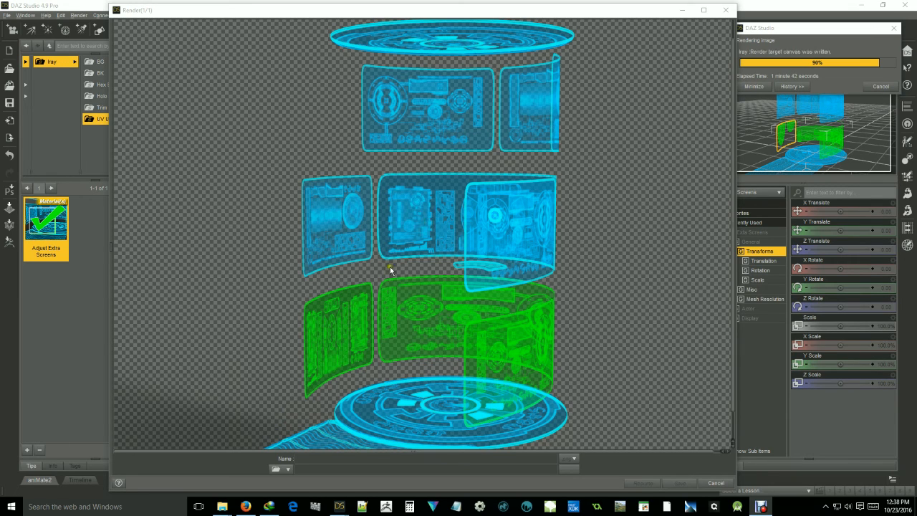
mouse_move(444, 316)
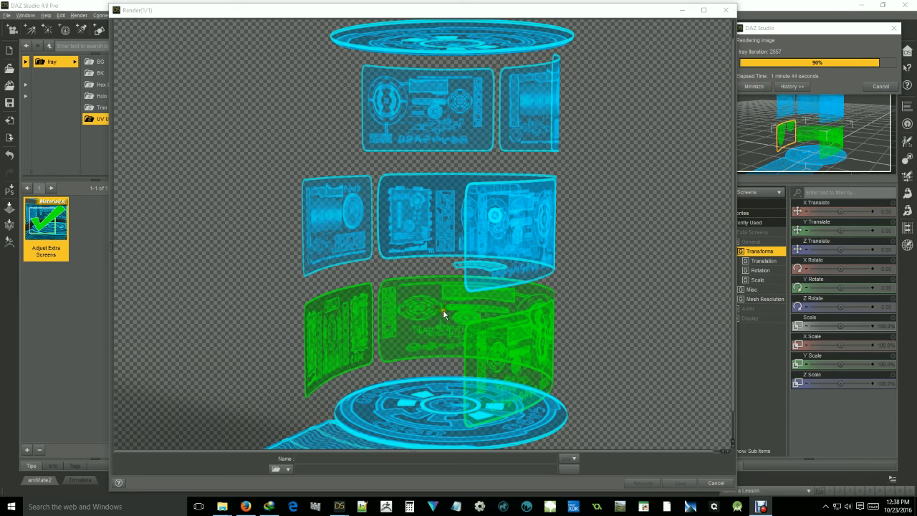
mouse_move(392, 290)
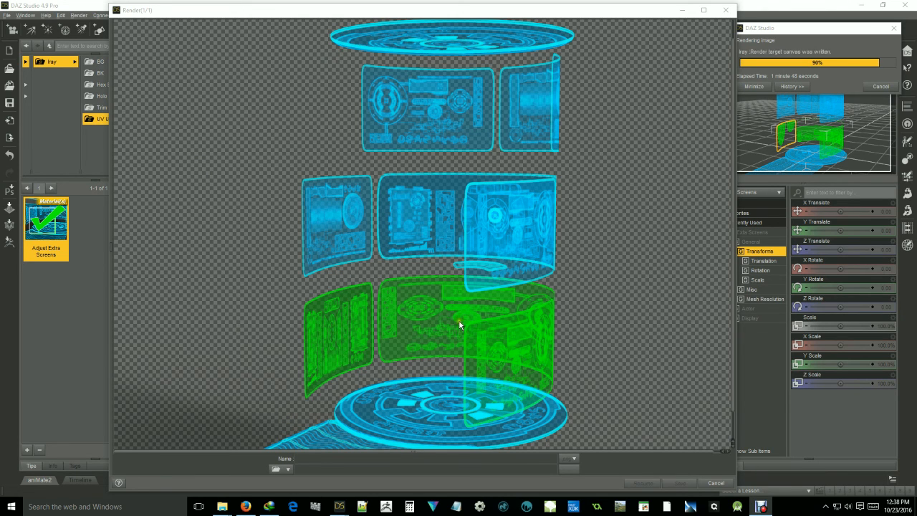
mouse_move(332, 315)
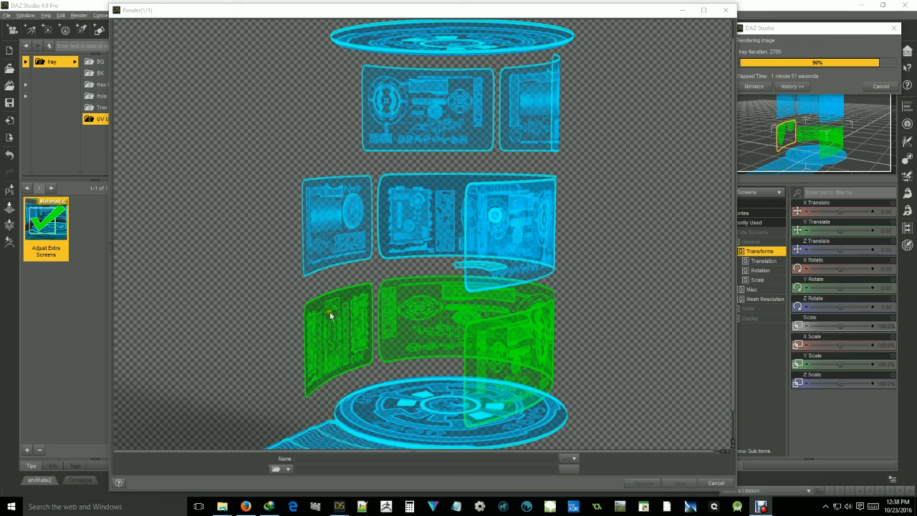